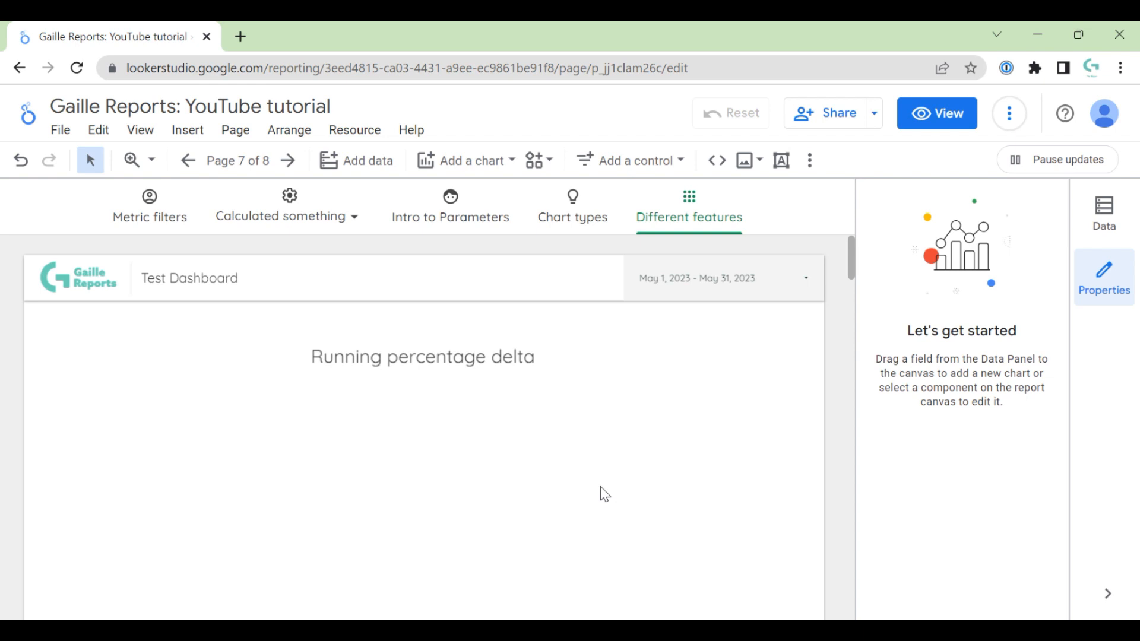
pyautogui.moveTo(573, 206)
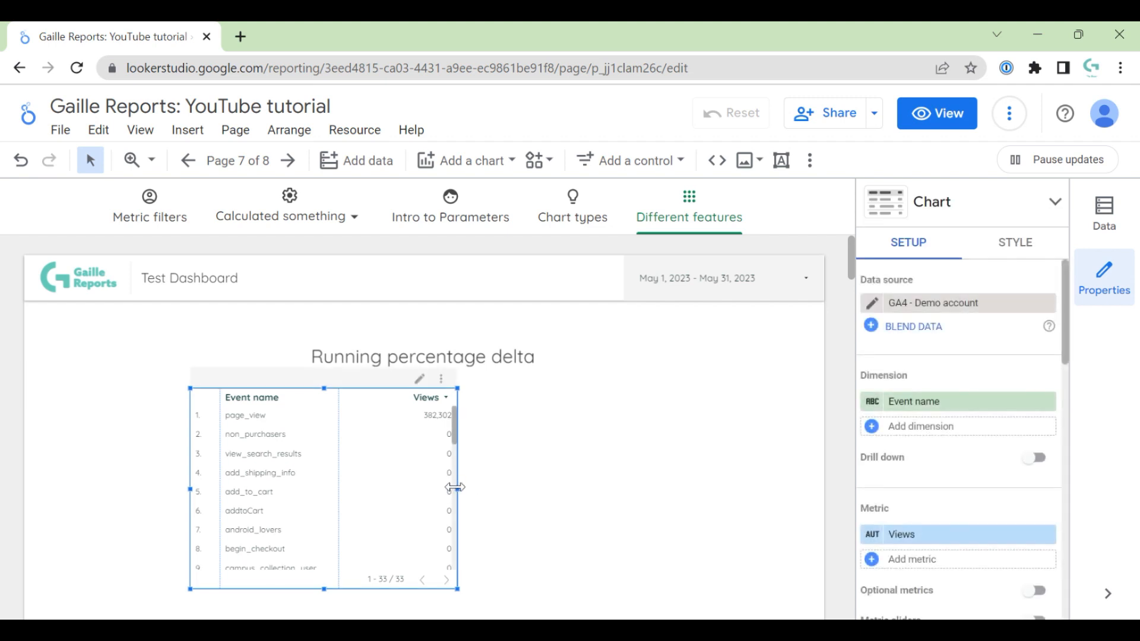
# - Widen the table and show New users by Date at Week granularity
pyautogui.moveTo(456, 487); pyautogui.dragTo(804, 487)
pyautogui.write('date')
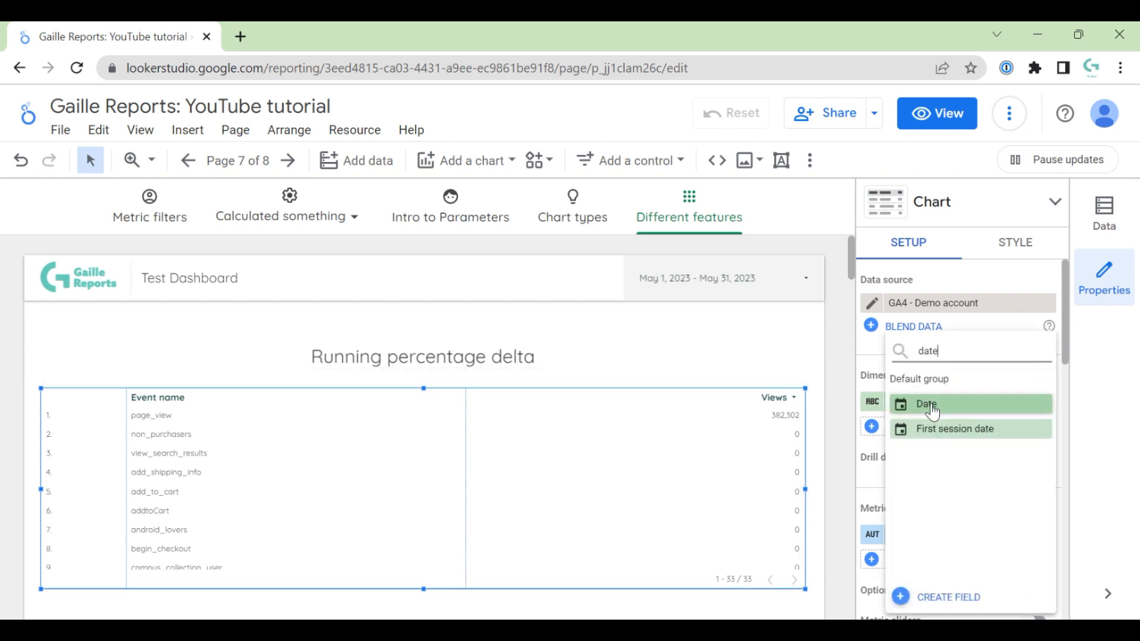
pyautogui.click(927, 404)
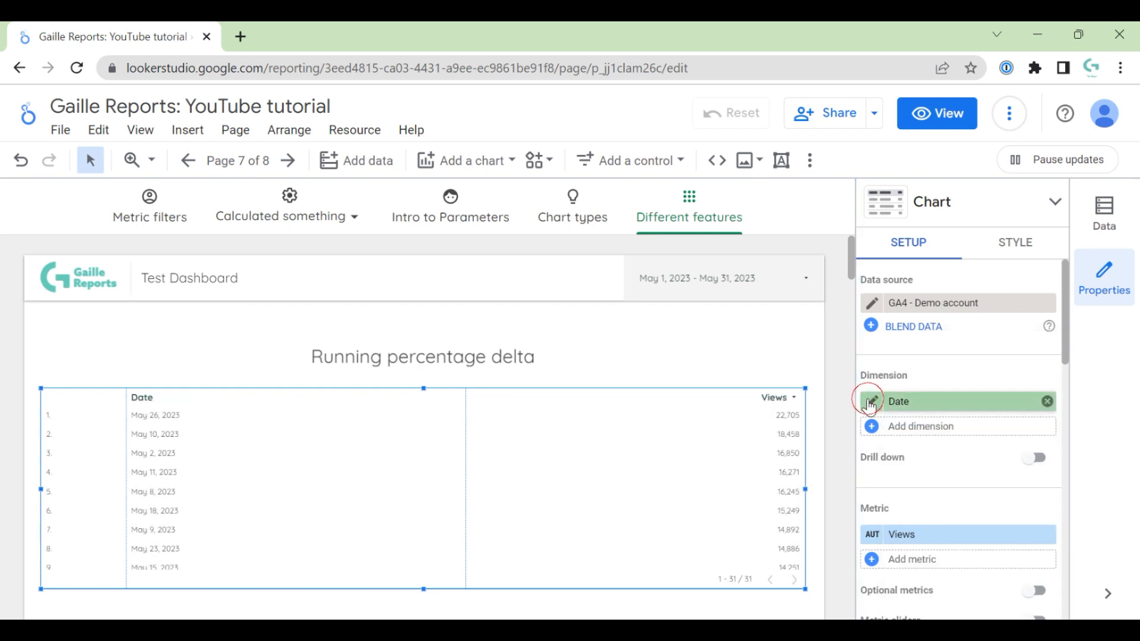
pyautogui.click(871, 401)
pyautogui.write('new')
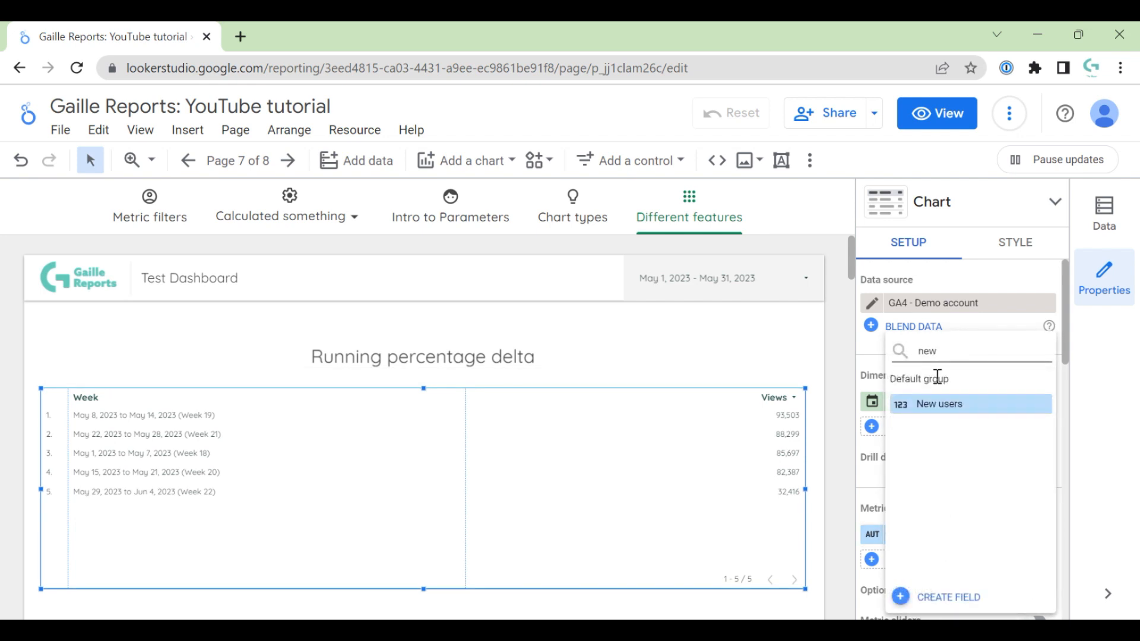
pyautogui.click(970, 404)
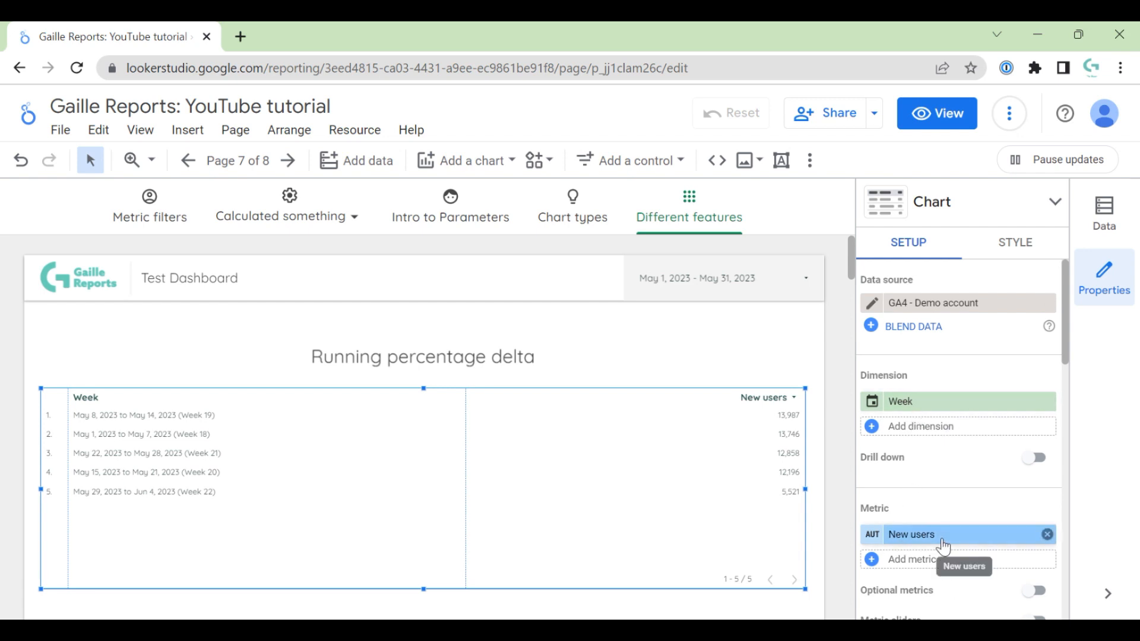
# - Sort the table by Date ascending, week 18 through week 22
pyautogui.scroll(-3)
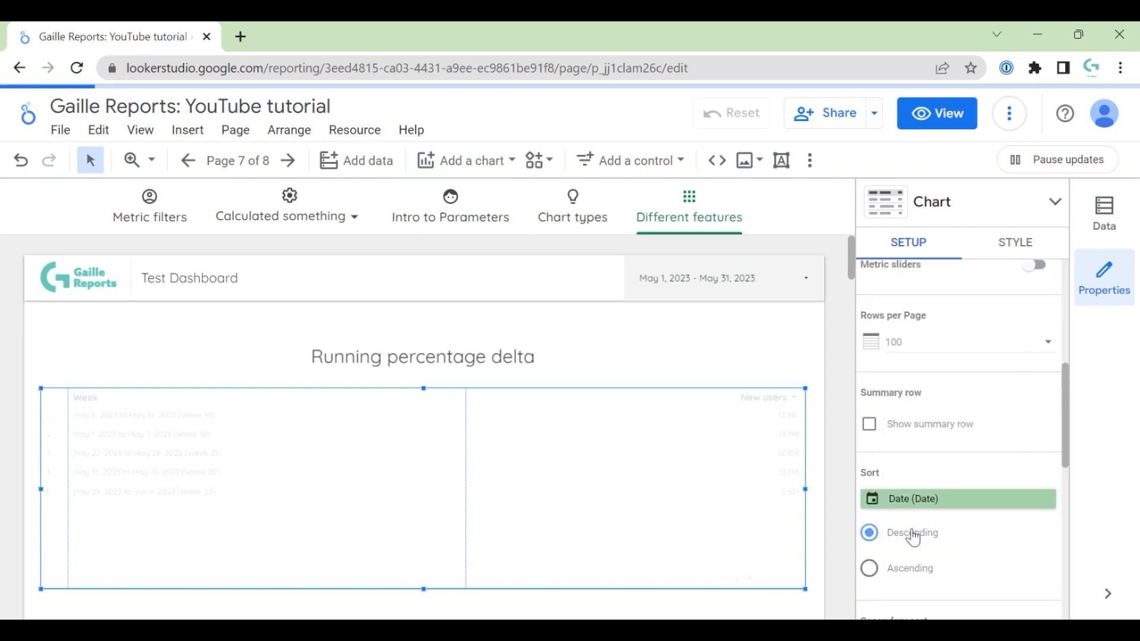
pyautogui.click(869, 567)
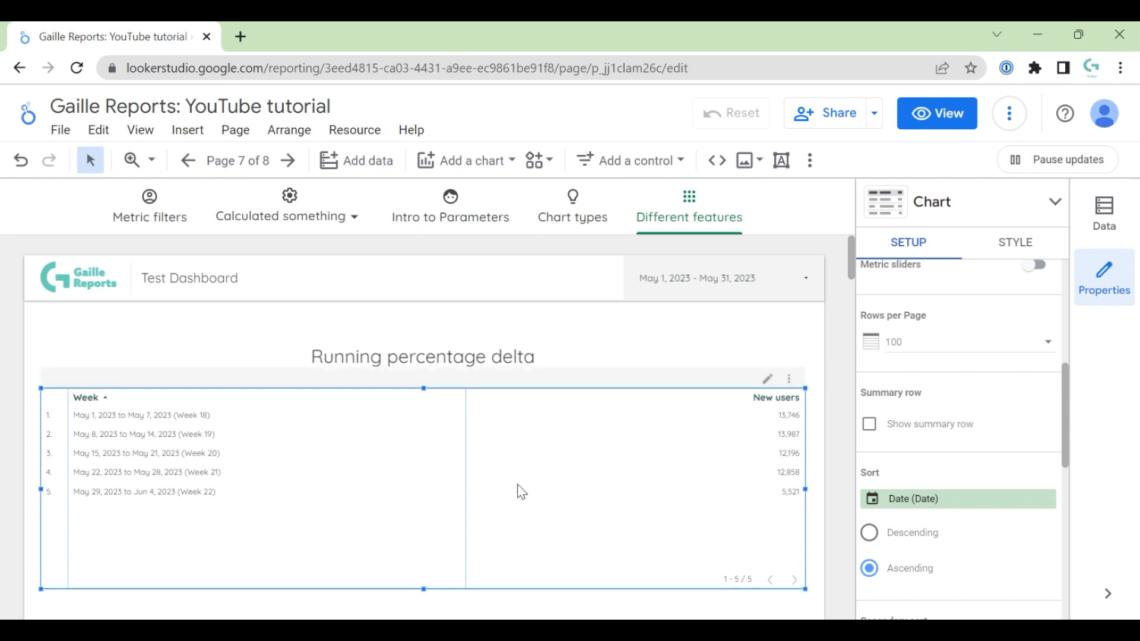
pyautogui.scroll(3)
pyautogui.write('new')
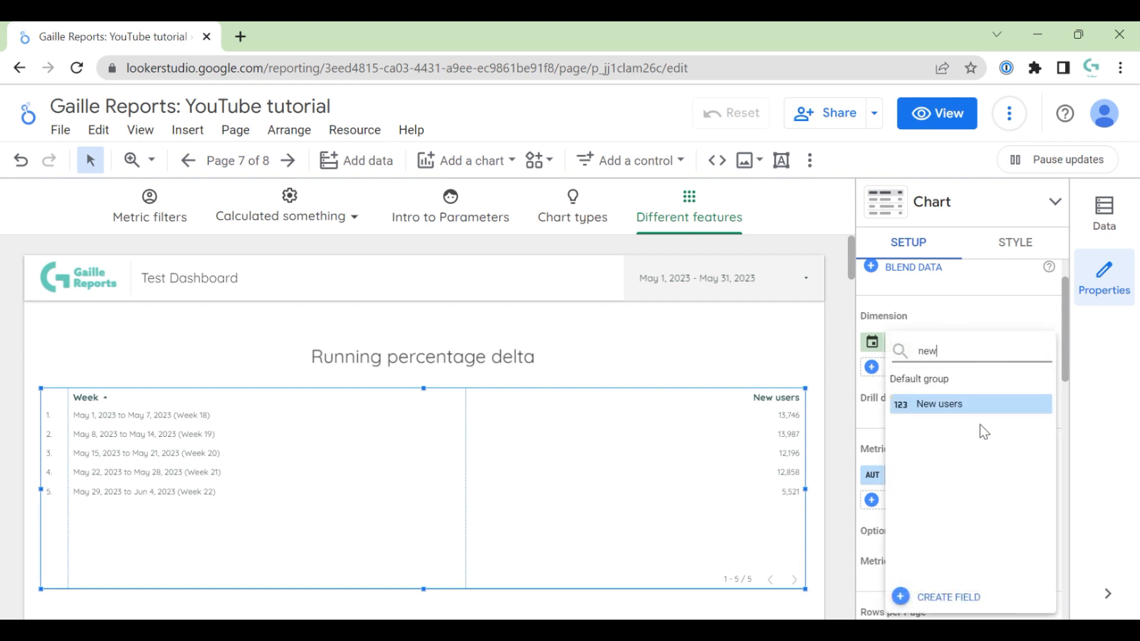
# - Add a second New users metric with a Running sum calculation
pyautogui.click(938, 403)
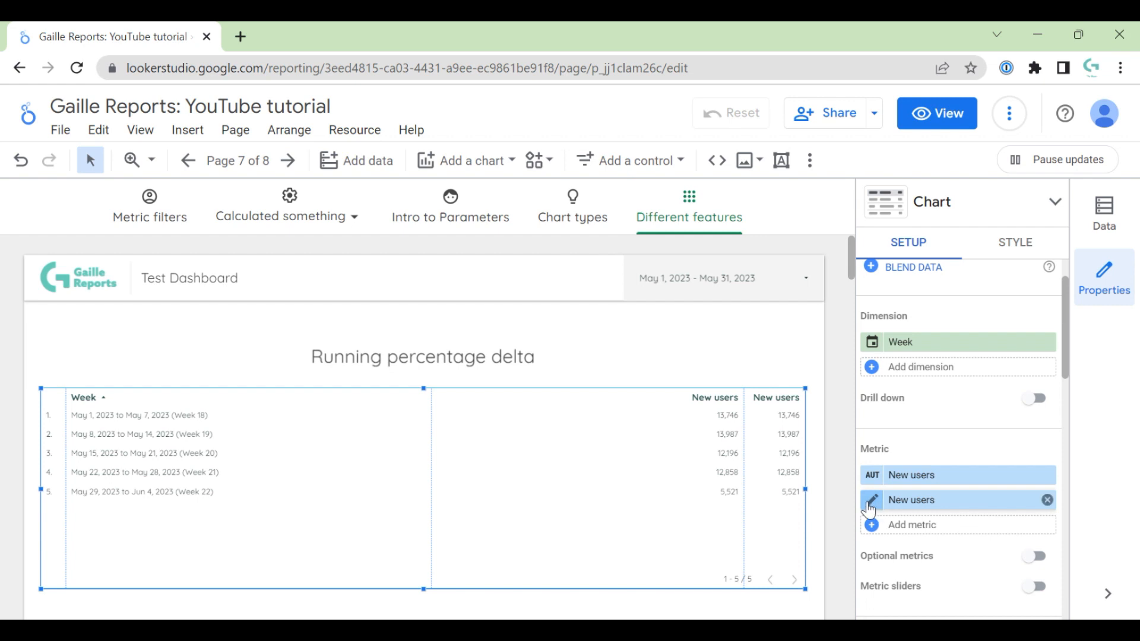
pyautogui.click(870, 506)
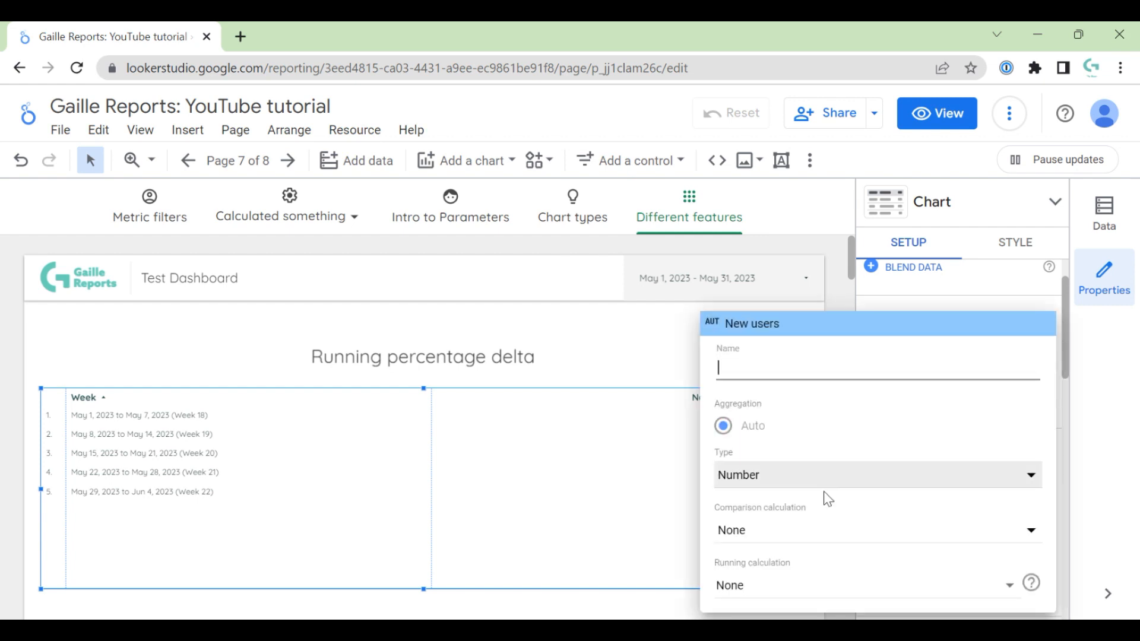
pyautogui.moveTo(792, 594)
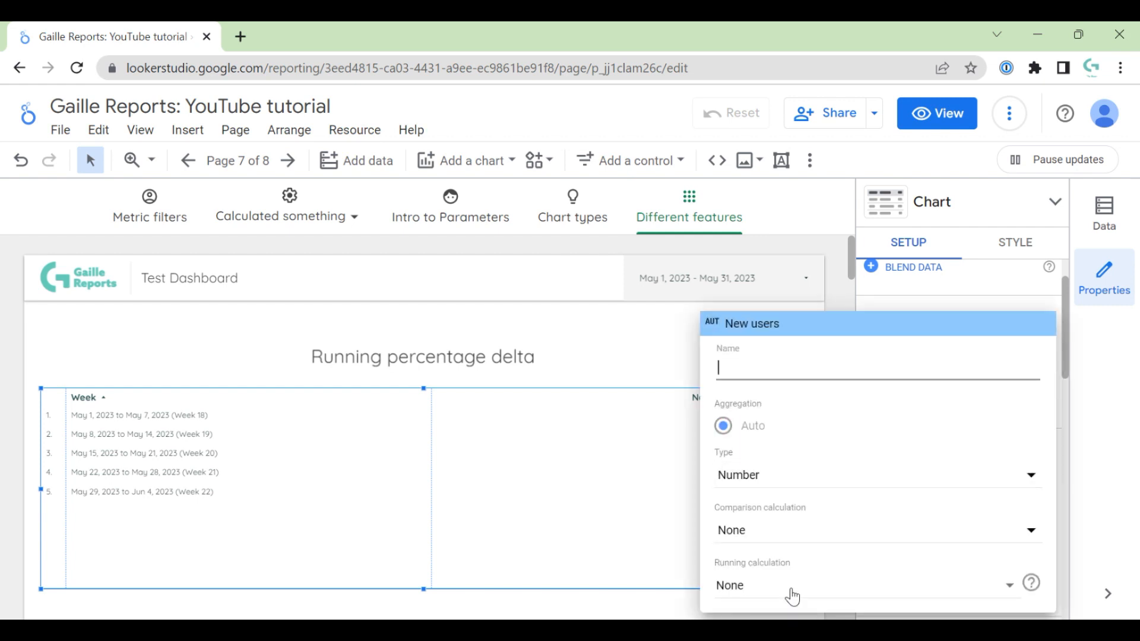
pyautogui.click(873, 584)
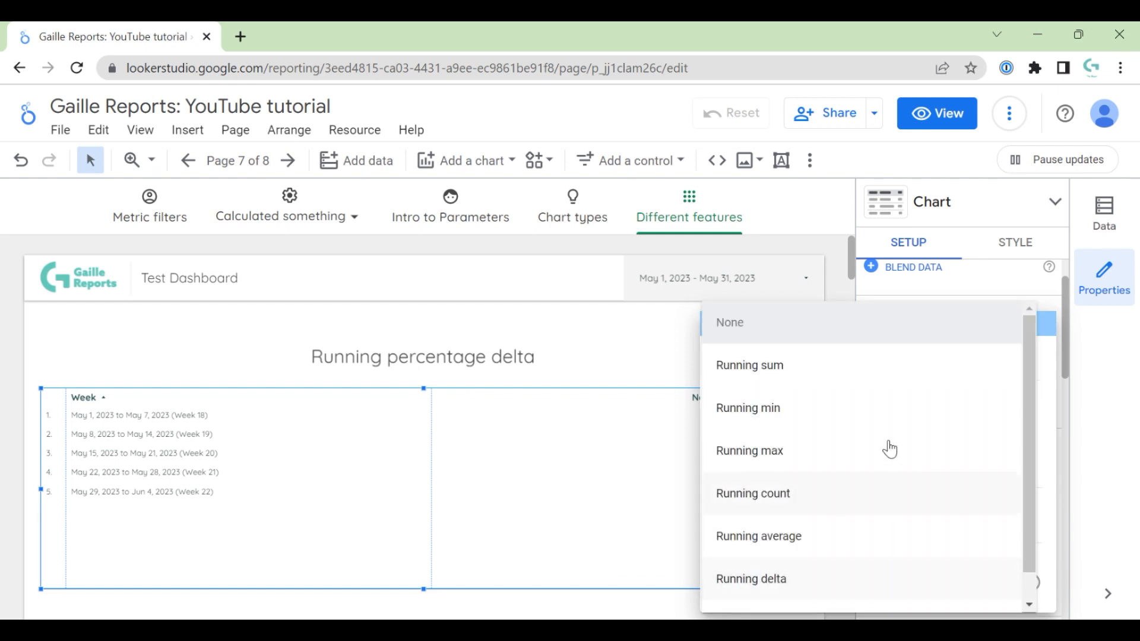
pyautogui.scroll(-3)
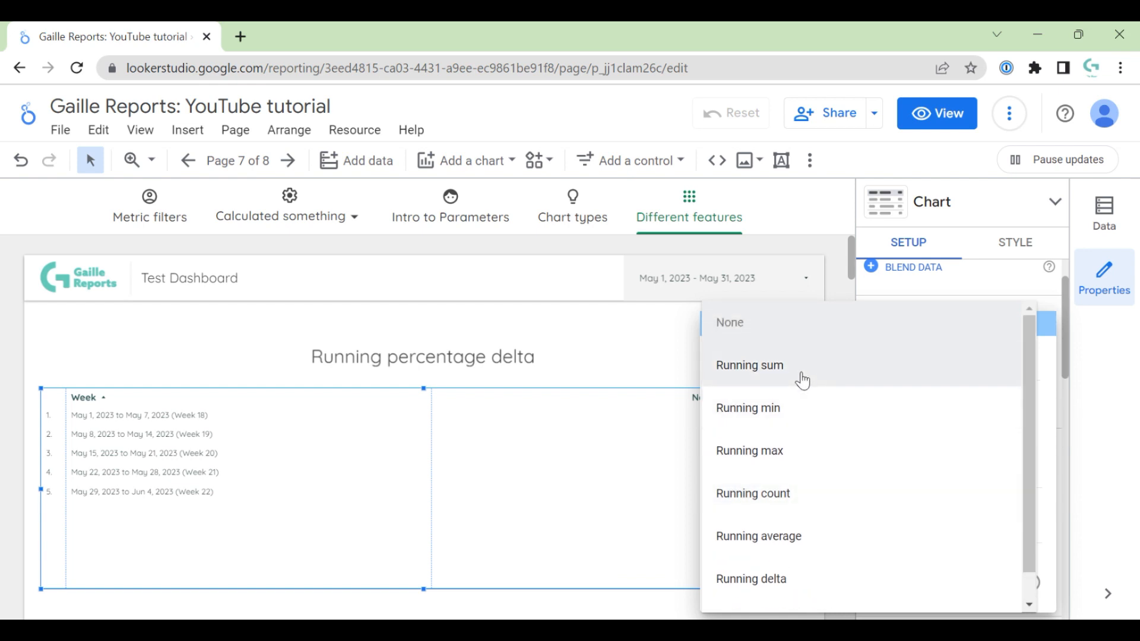
pyautogui.click(749, 364)
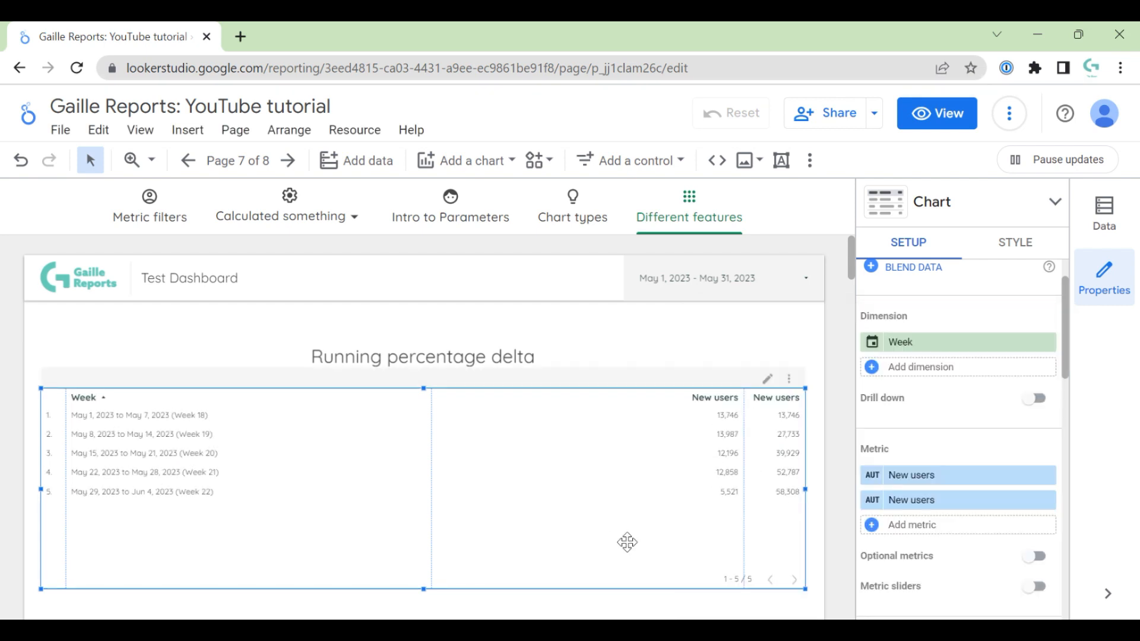
pyautogui.scroll(-3)
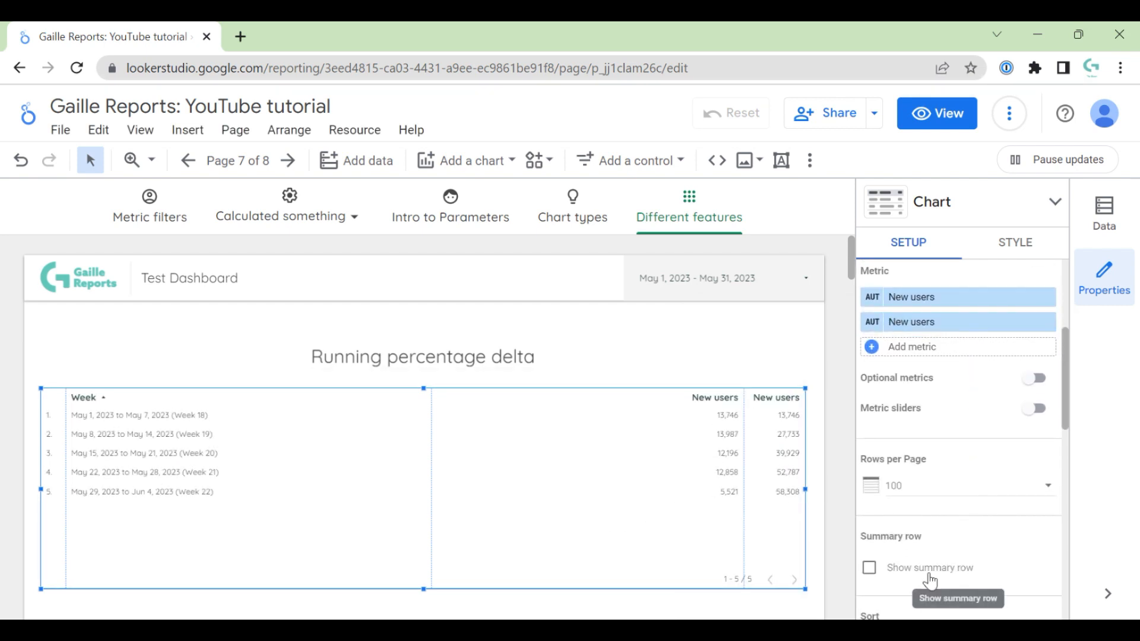
# - Show the Grand total summary row and rename the second metric Running sum
pyautogui.click(869, 567)
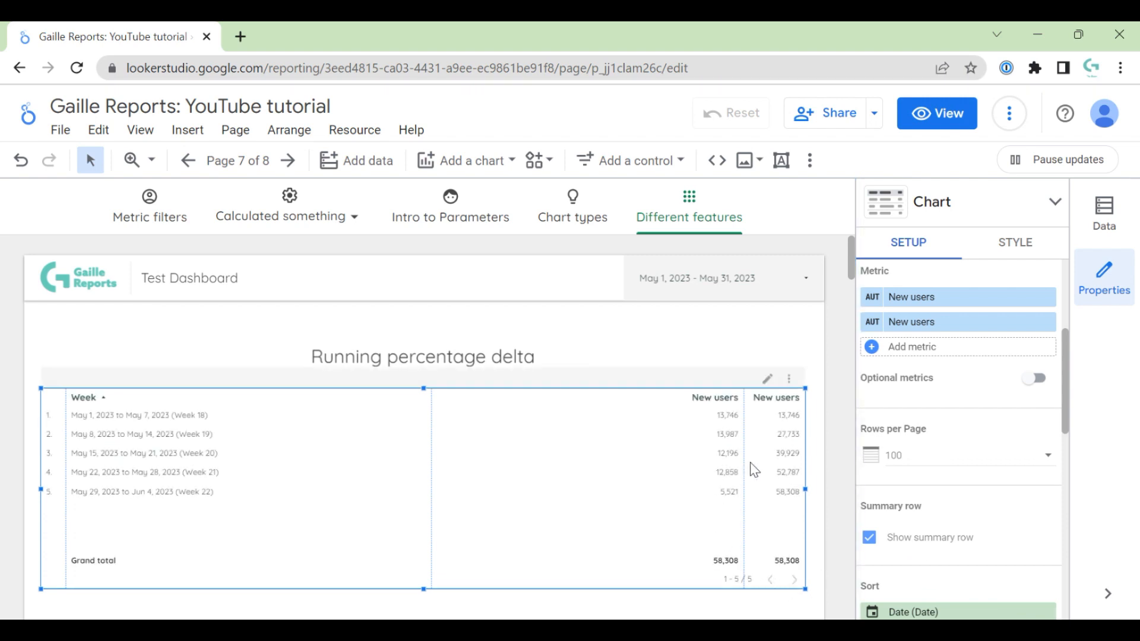
pyautogui.moveTo(774, 516)
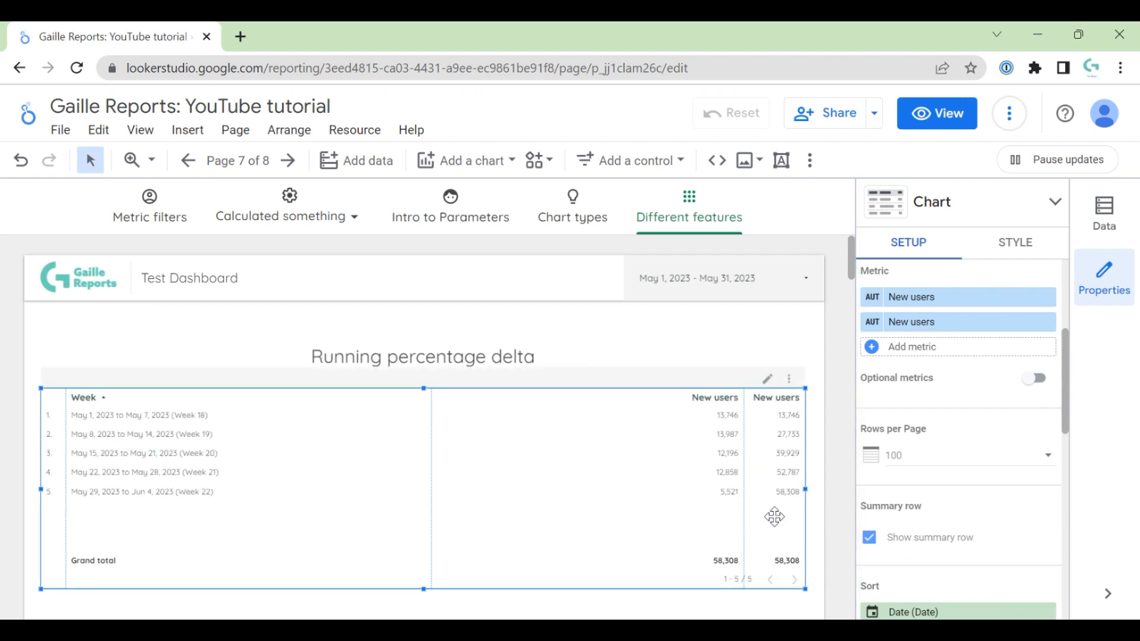
pyautogui.click(911, 322)
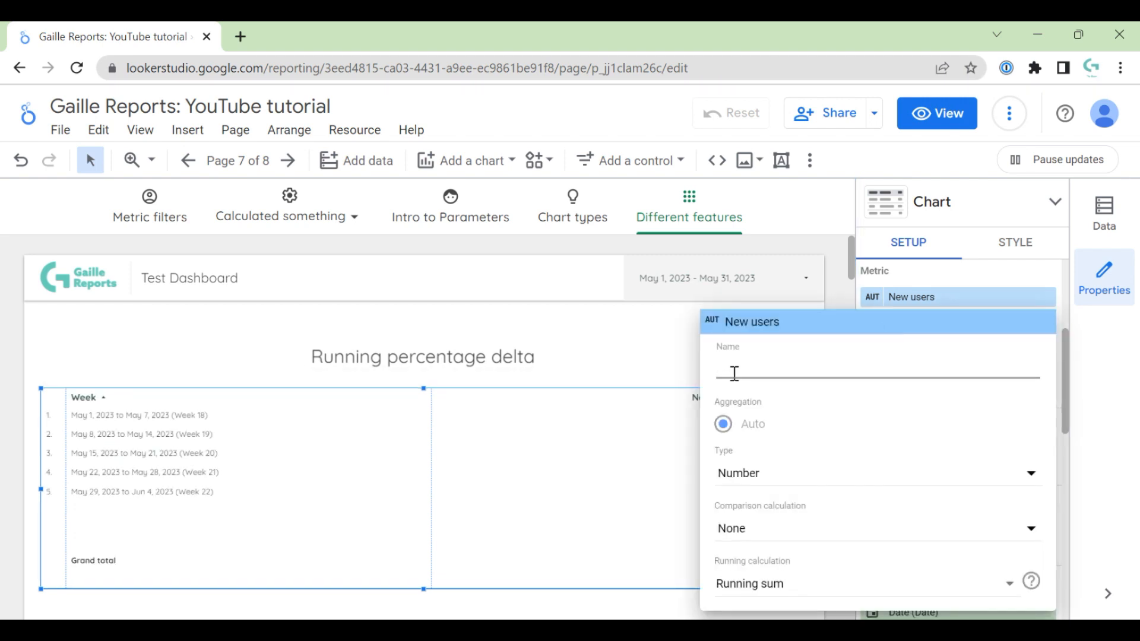
pyautogui.write('Runn')
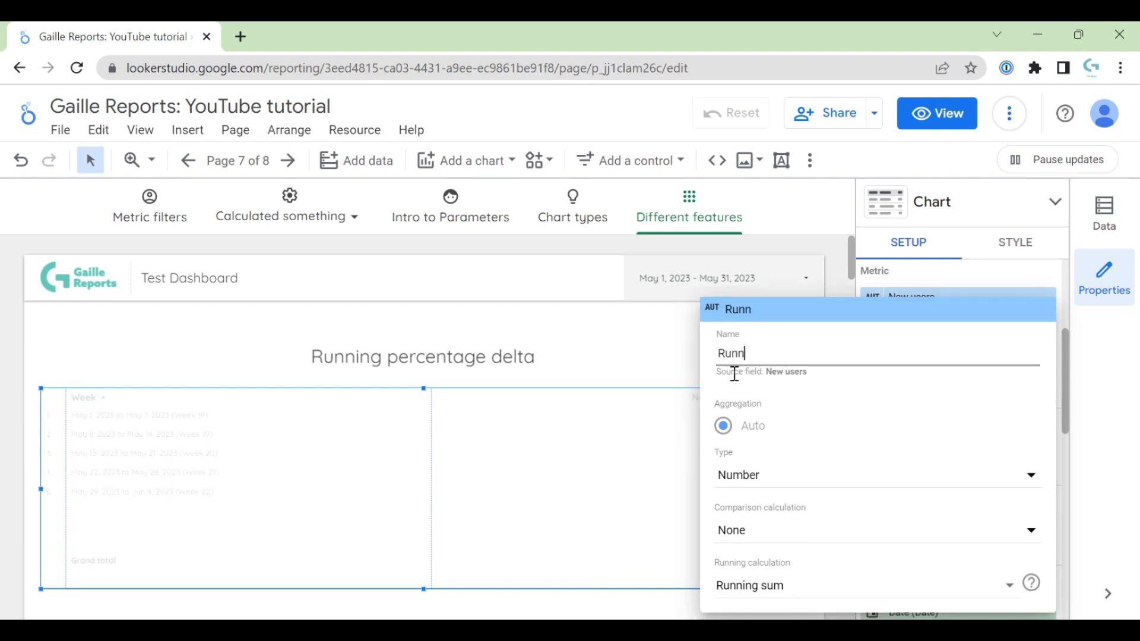
pyautogui.click(627, 413)
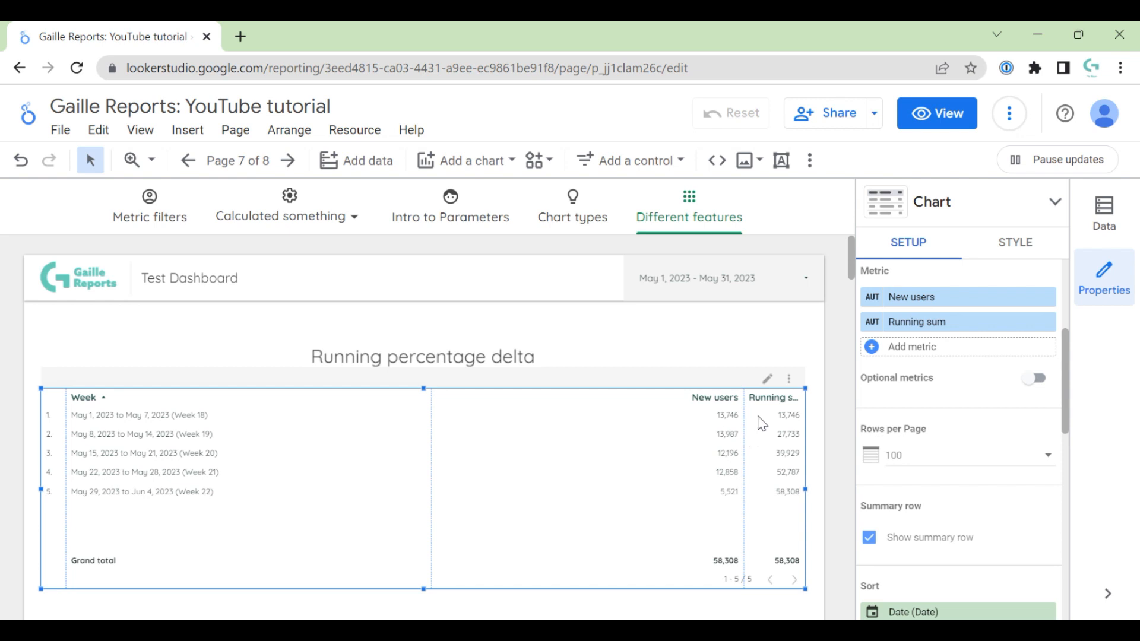
# - Widen the Running sum column so its full heading shows
pyautogui.rightClick(761, 424)
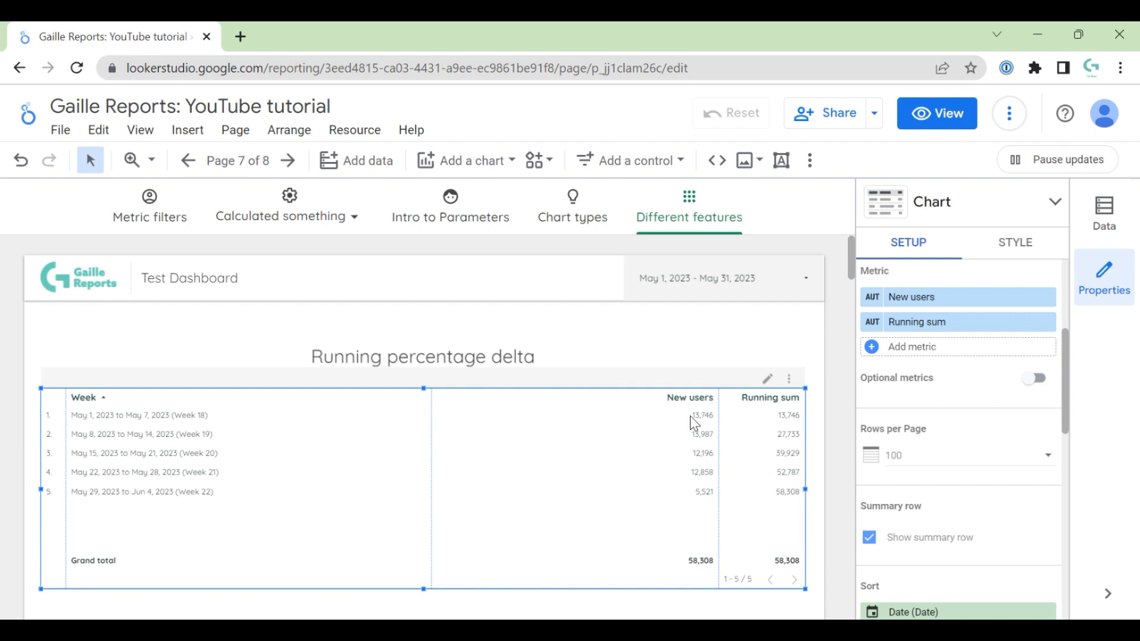
pyautogui.moveTo(752, 456)
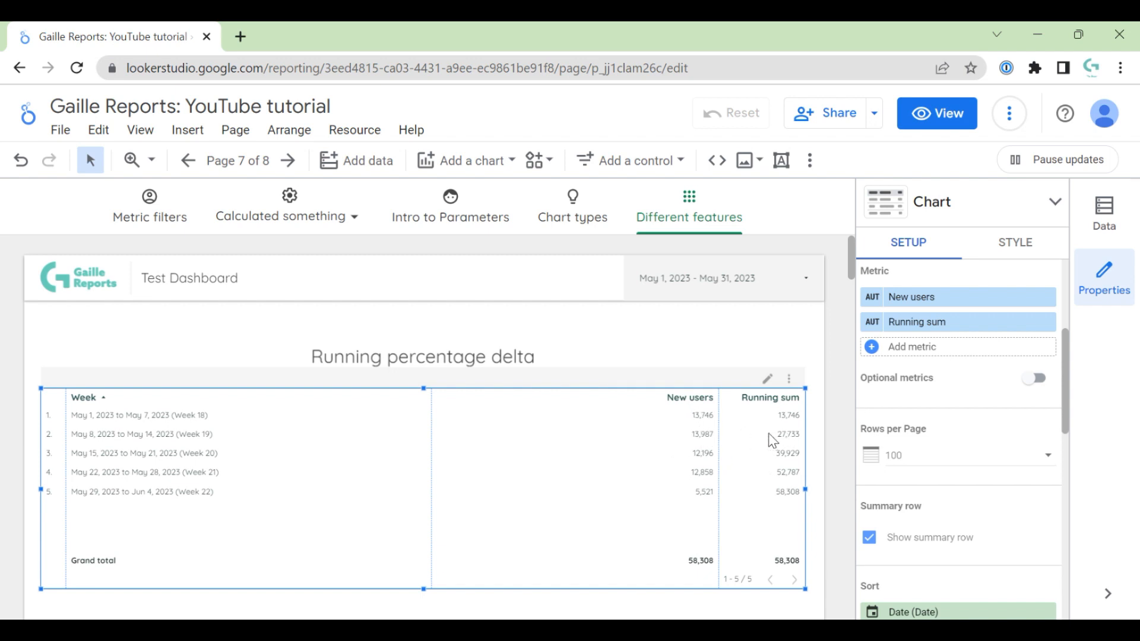
pyautogui.moveTo(771, 422)
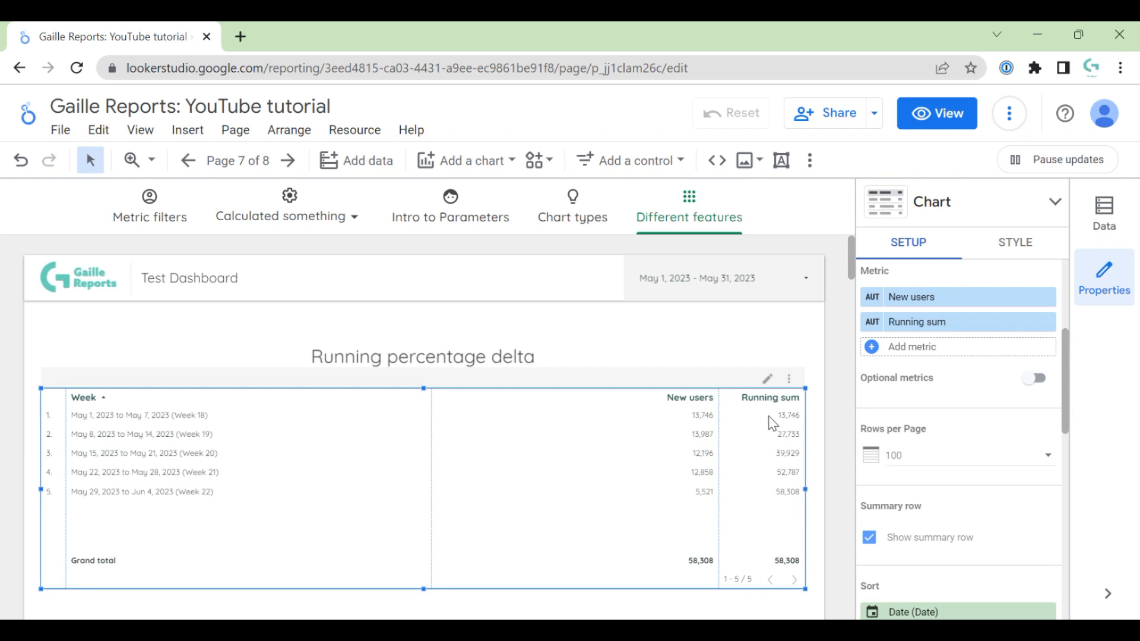
pyautogui.moveTo(784, 451)
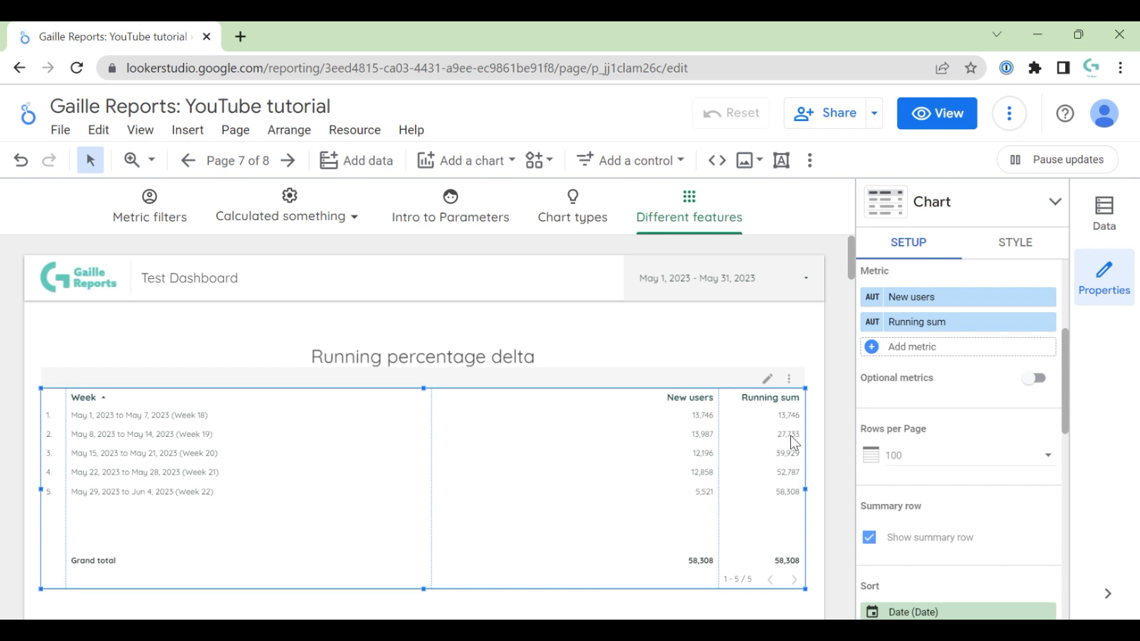
pyautogui.moveTo(798, 444)
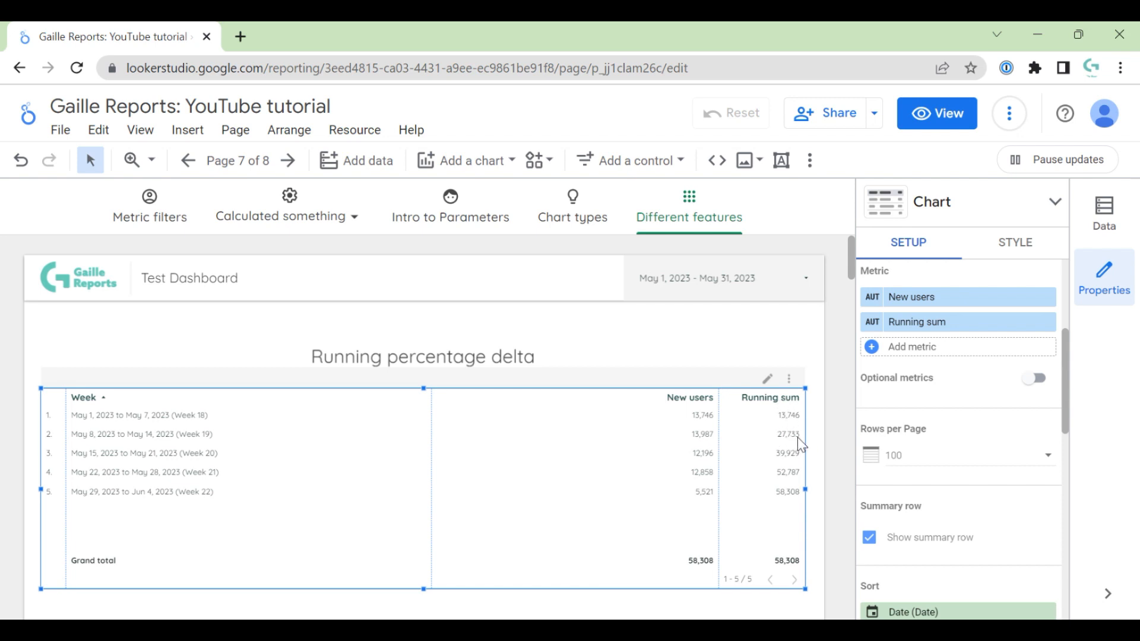
pyautogui.moveTo(791, 563)
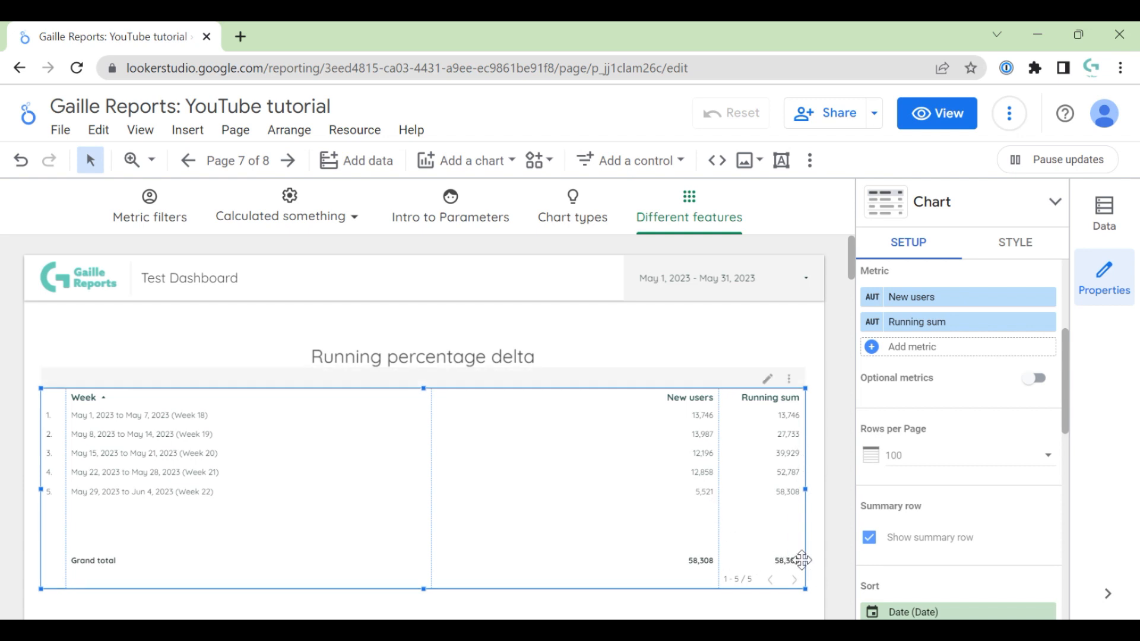
pyautogui.moveTo(779, 488)
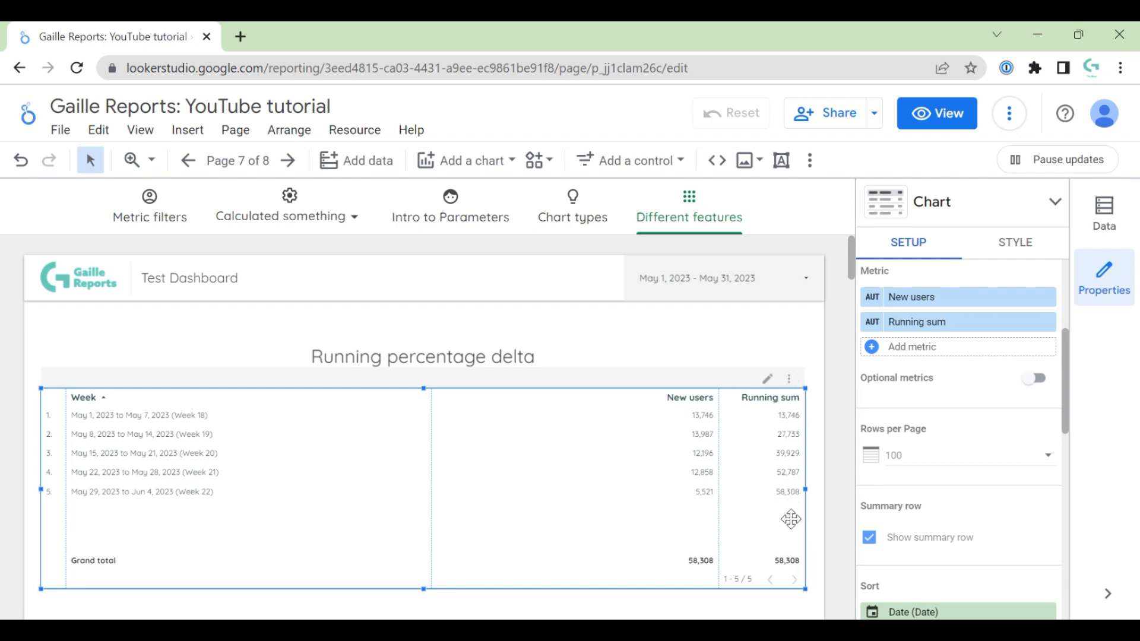
pyautogui.moveTo(822, 445)
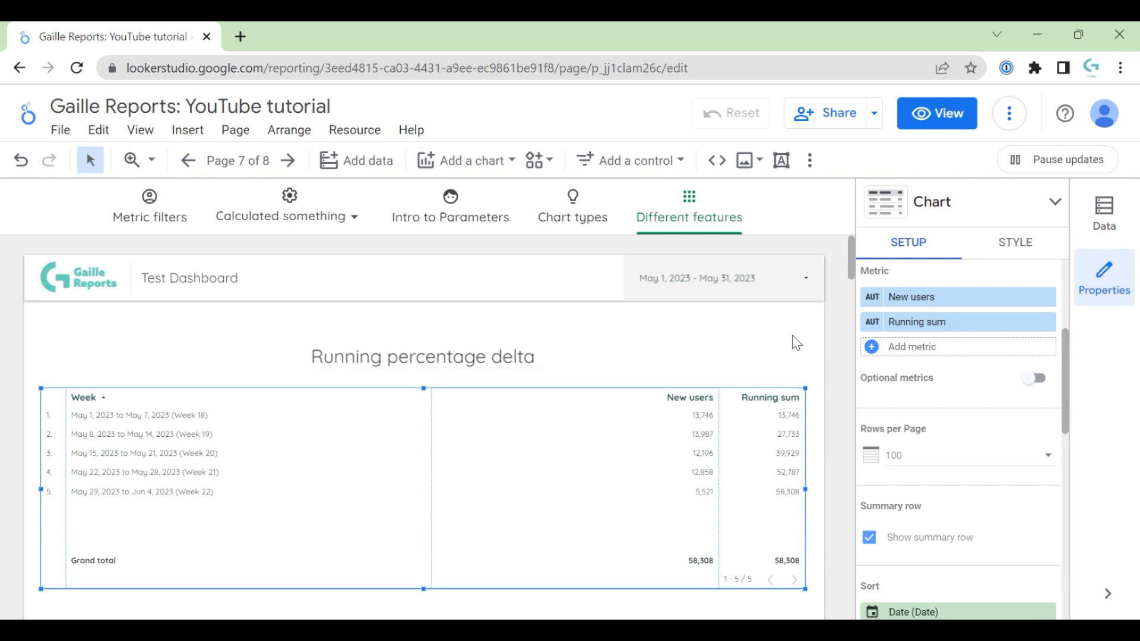
pyautogui.moveTo(955, 368)
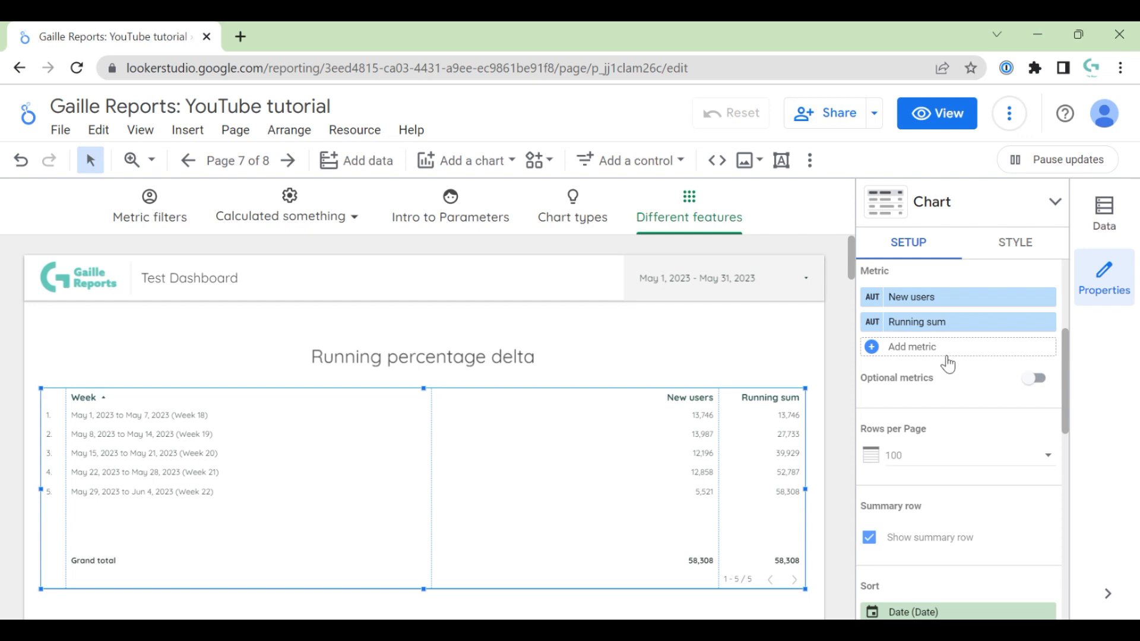
# - Add a third New users metric with Running delta calculation, named Running delta
pyautogui.write('new')
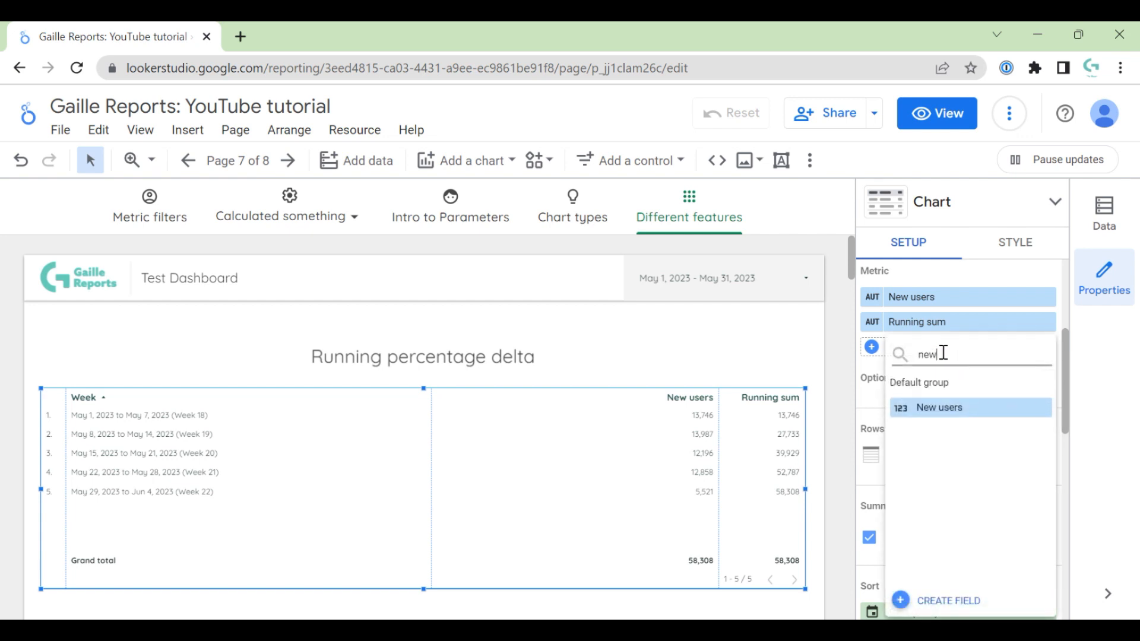
pyautogui.click(938, 407)
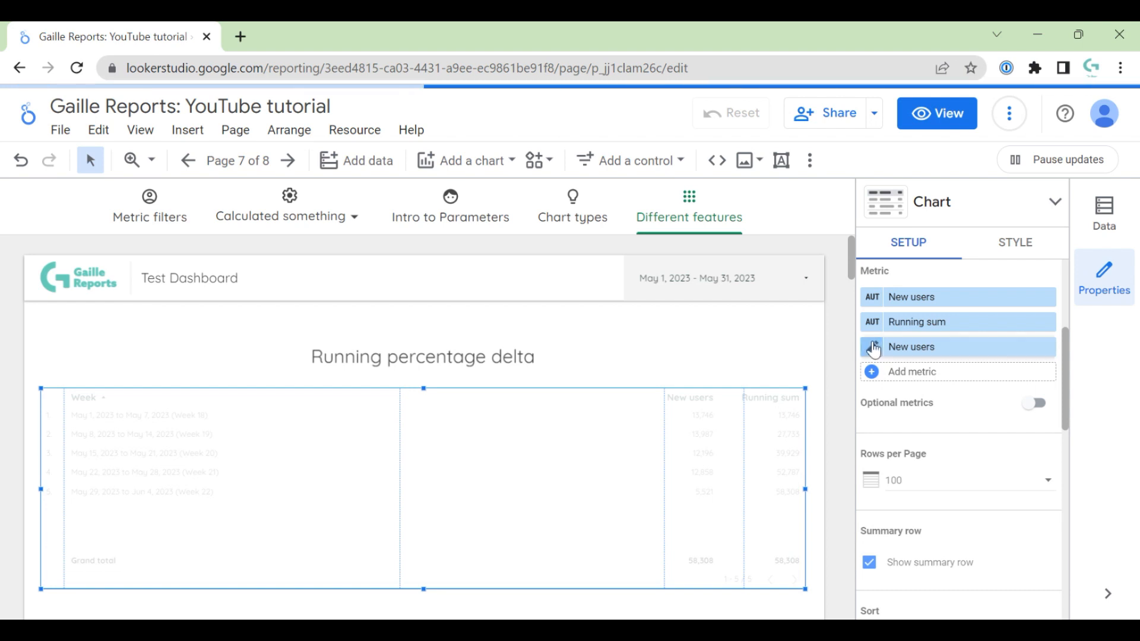
pyautogui.click(911, 346)
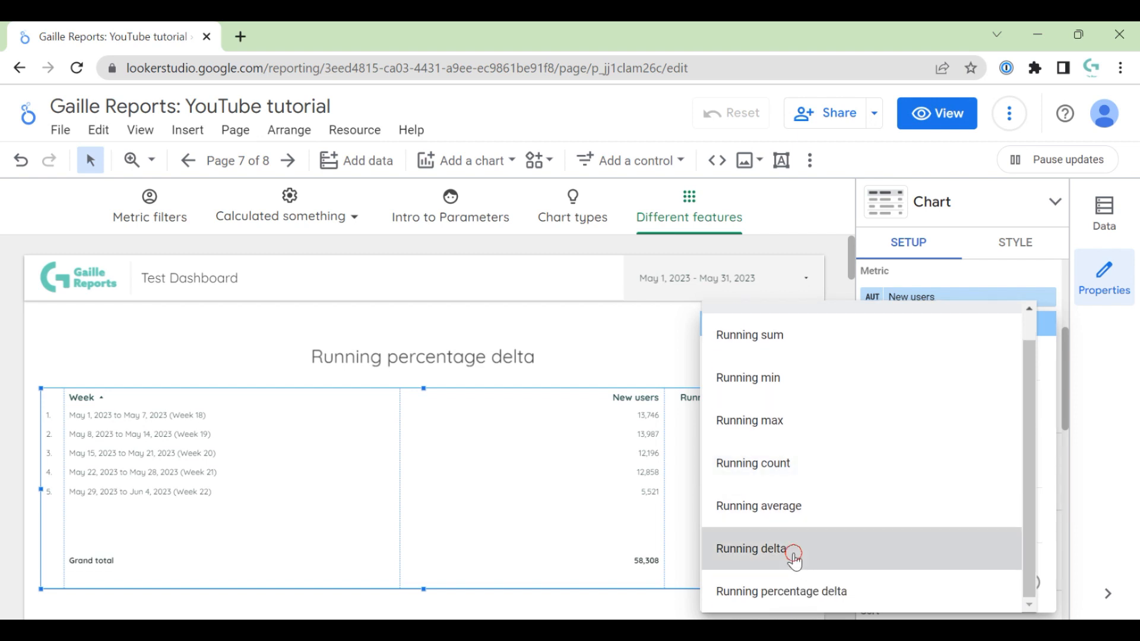
pyautogui.click(750, 548)
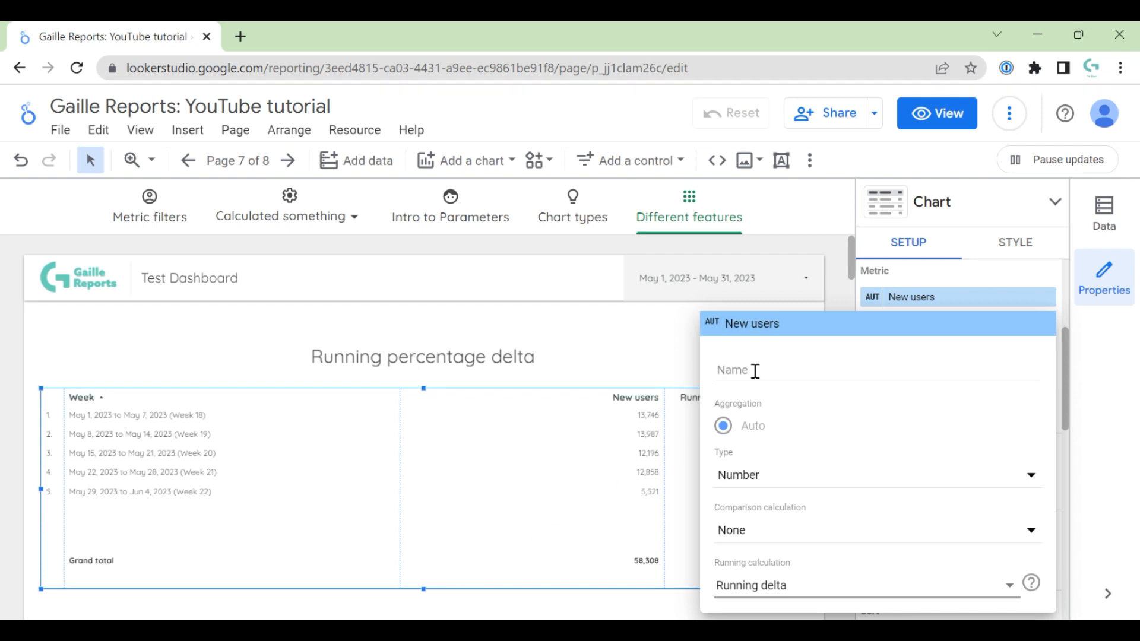
pyautogui.write('Runnign')
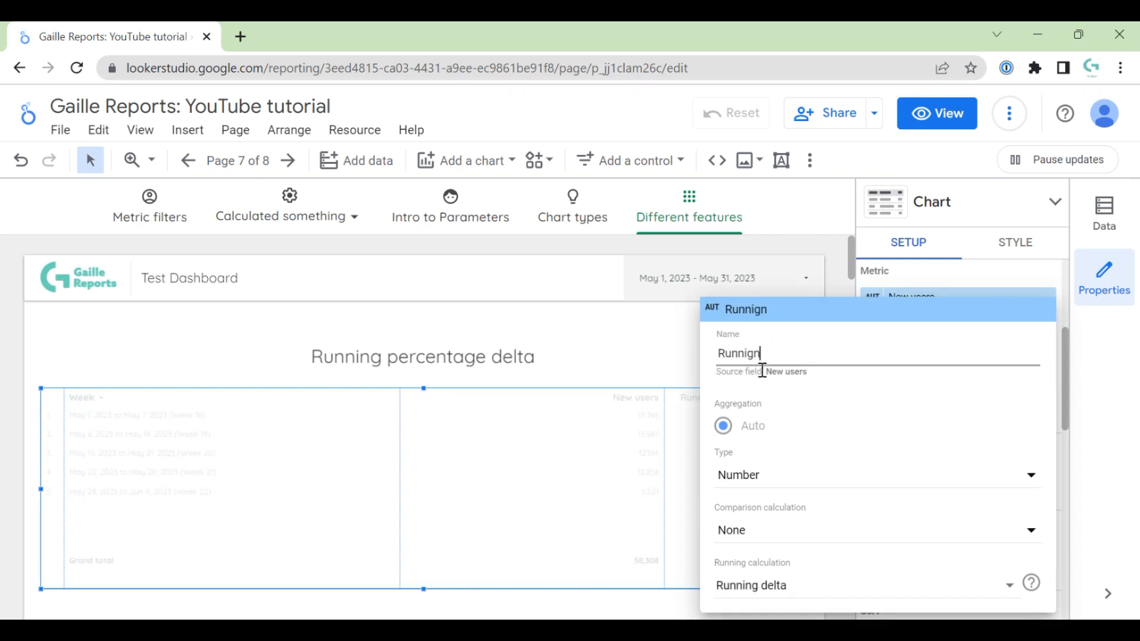
pyautogui.write('Running delta')
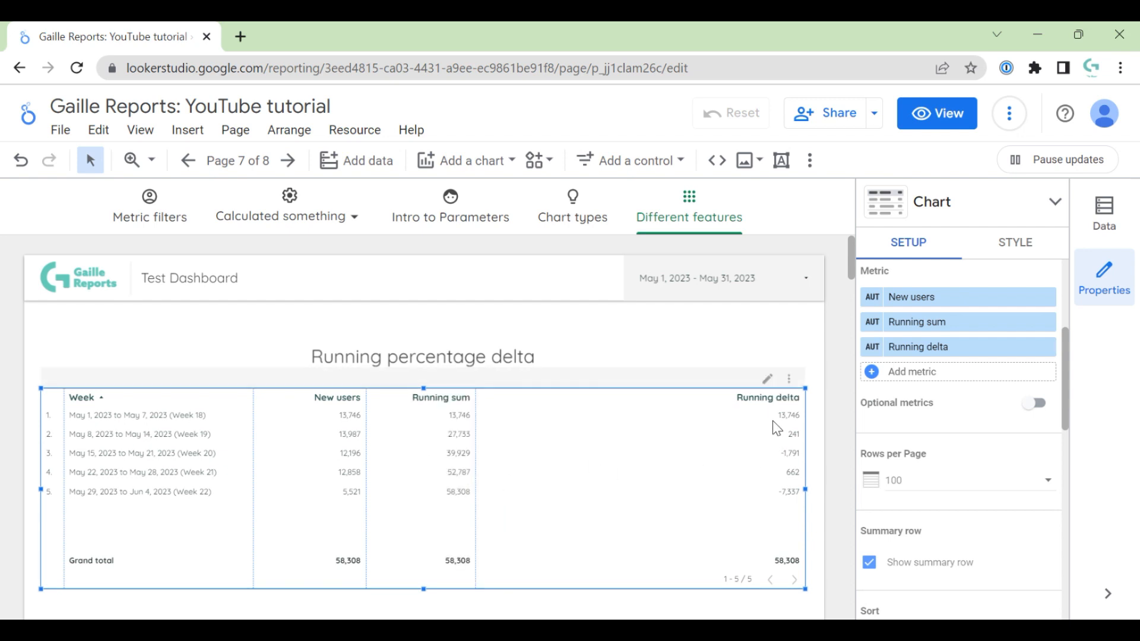
pyautogui.moveTo(778, 427)
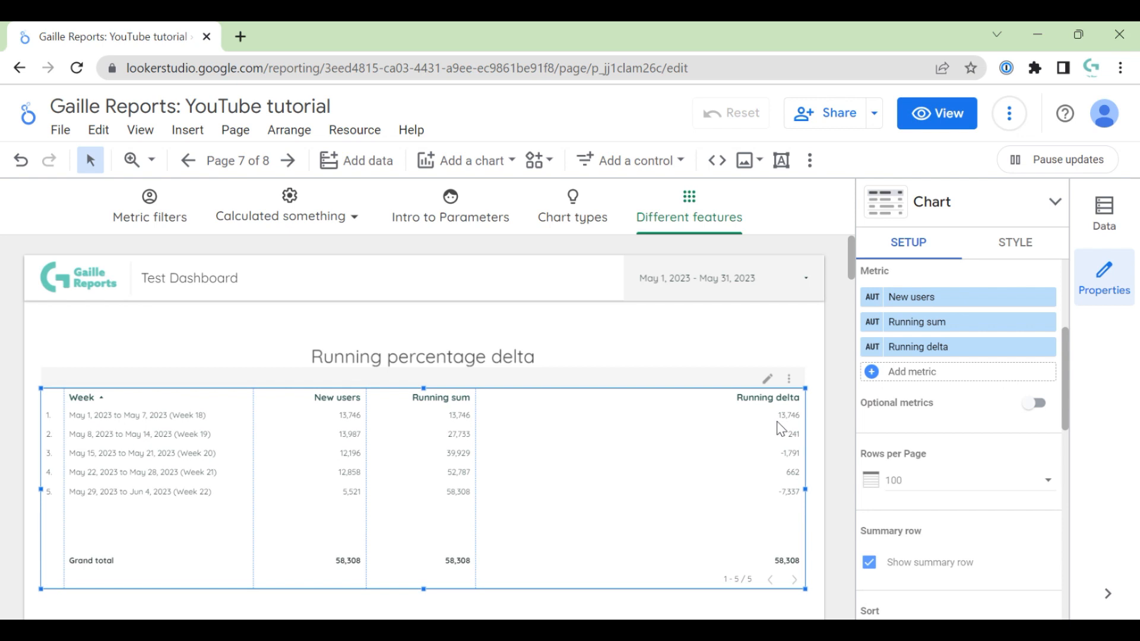
pyautogui.moveTo(799, 442)
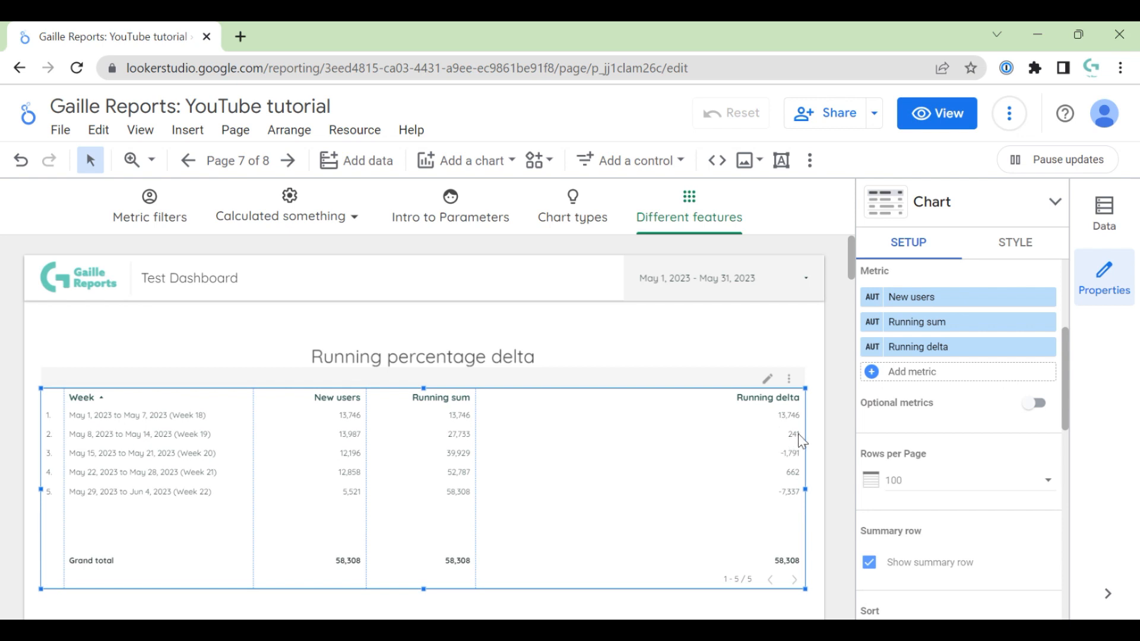
pyautogui.moveTo(799, 441)
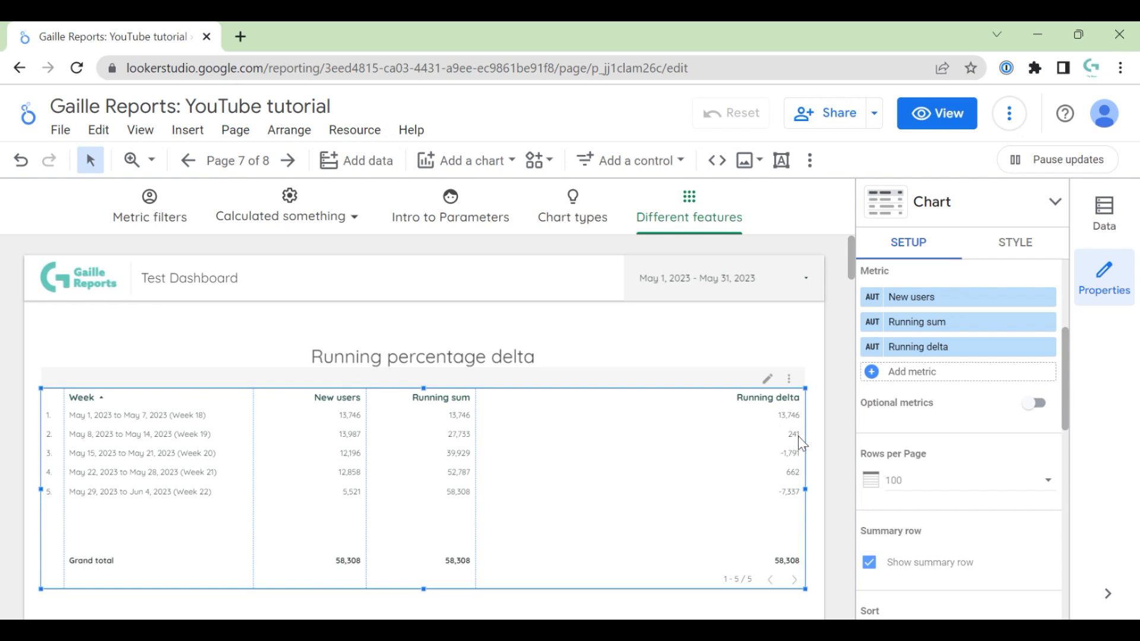
pyautogui.moveTo(349, 447)
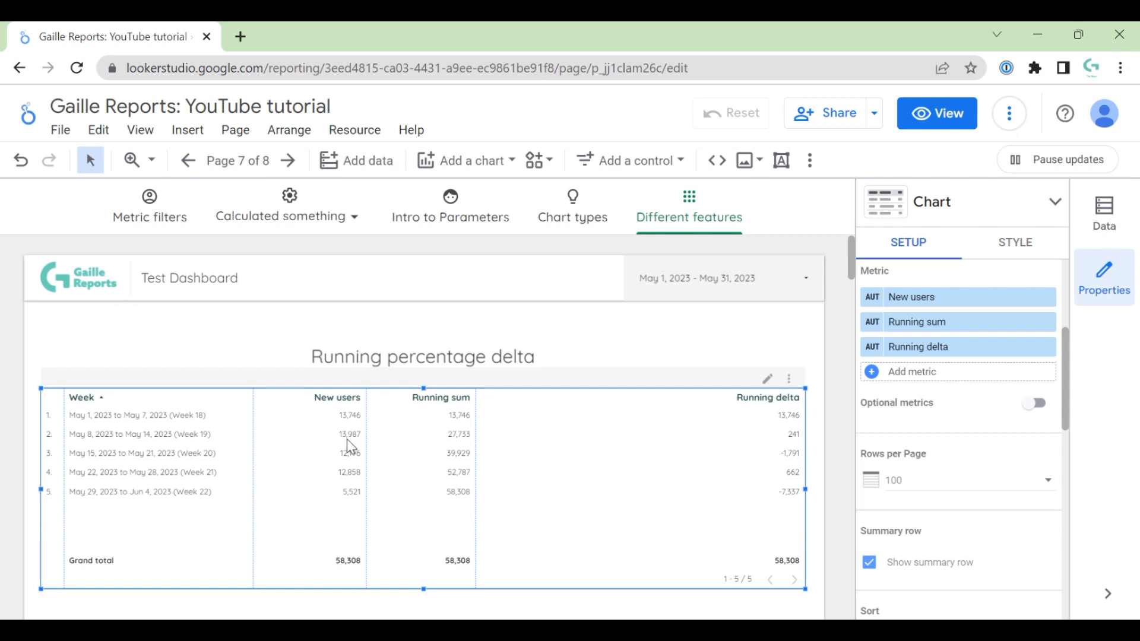
pyautogui.moveTo(798, 444)
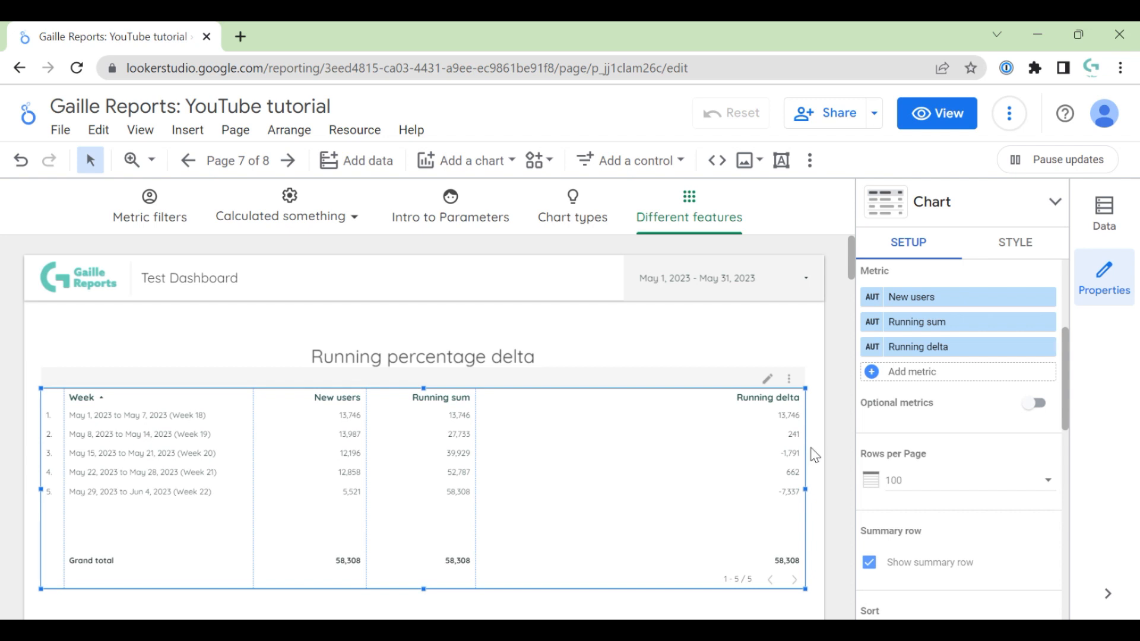
pyautogui.moveTo(779, 462)
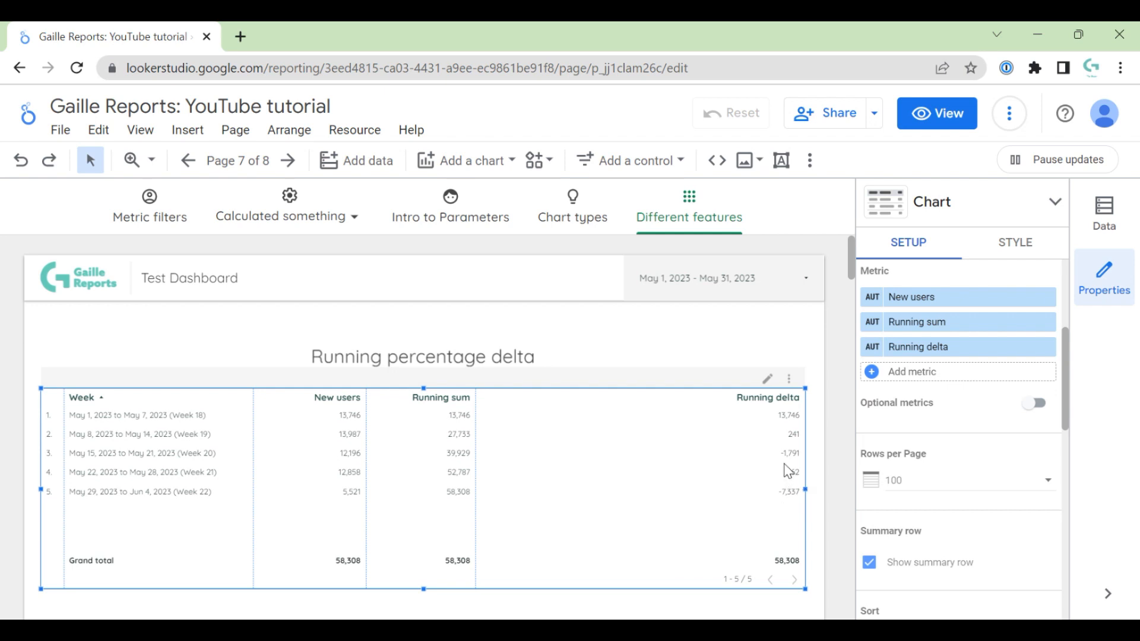
pyautogui.moveTo(791, 465)
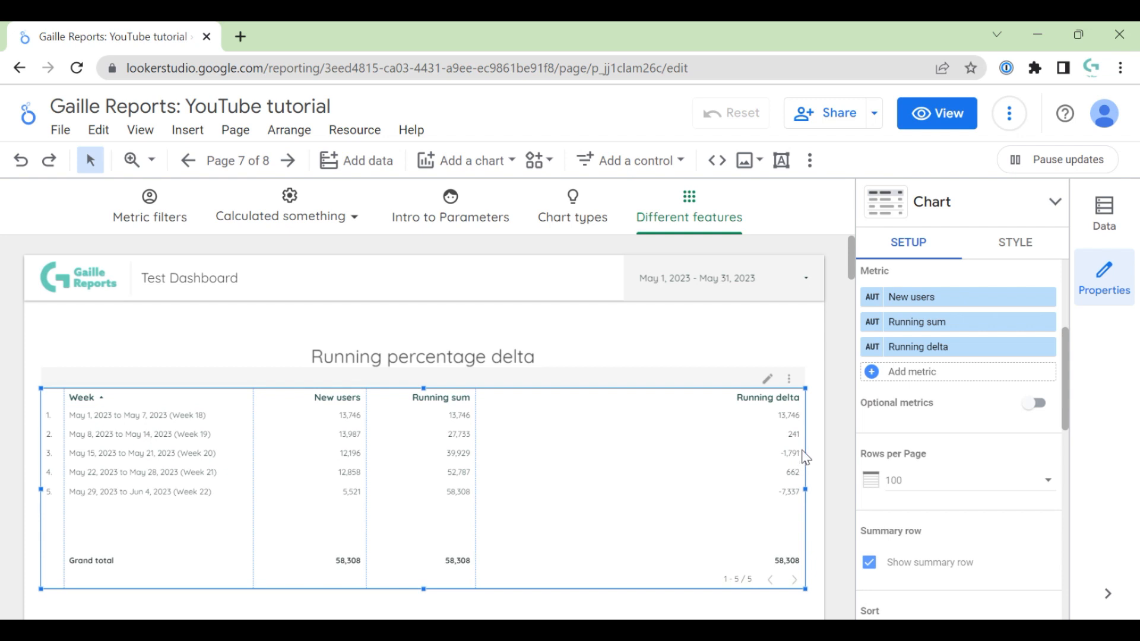
pyautogui.moveTo(791, 496)
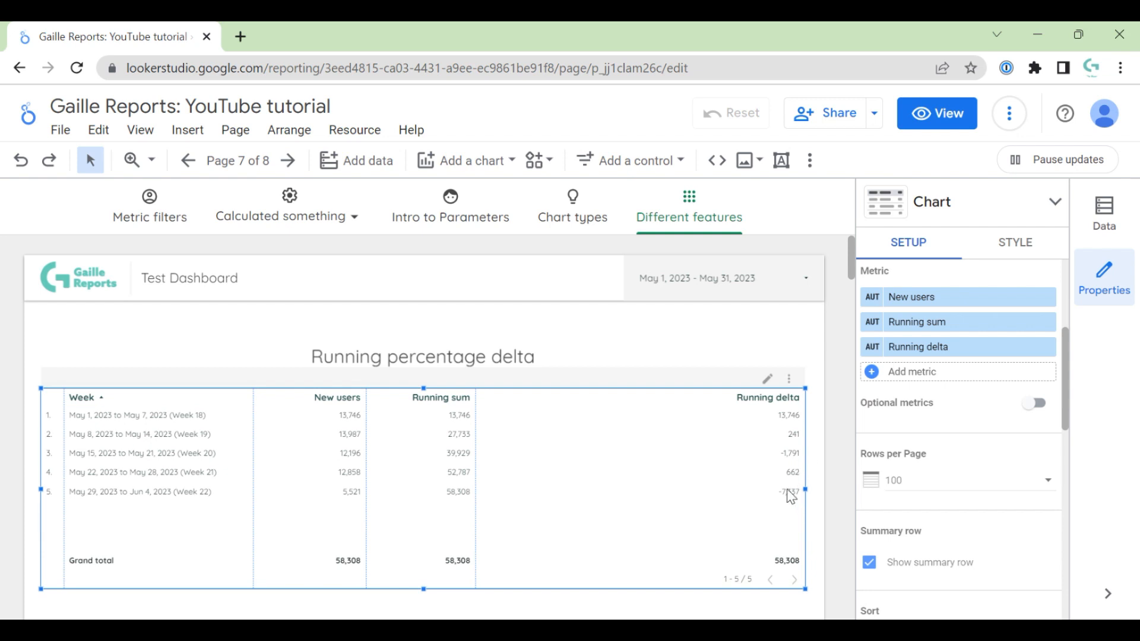
pyautogui.moveTo(798, 444)
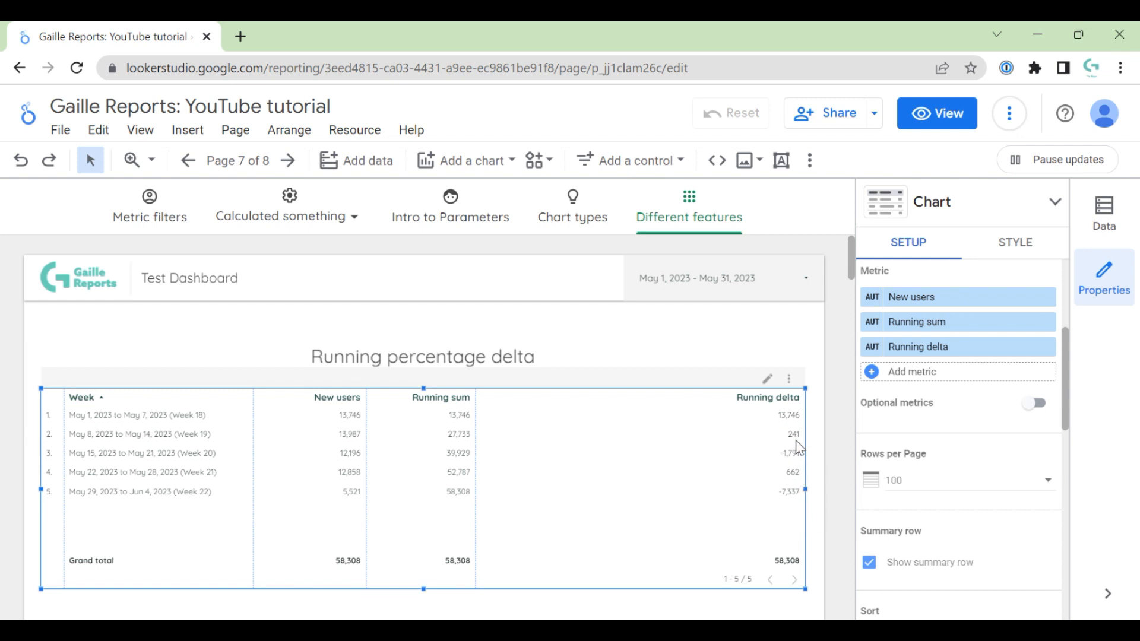
pyautogui.moveTo(792, 451)
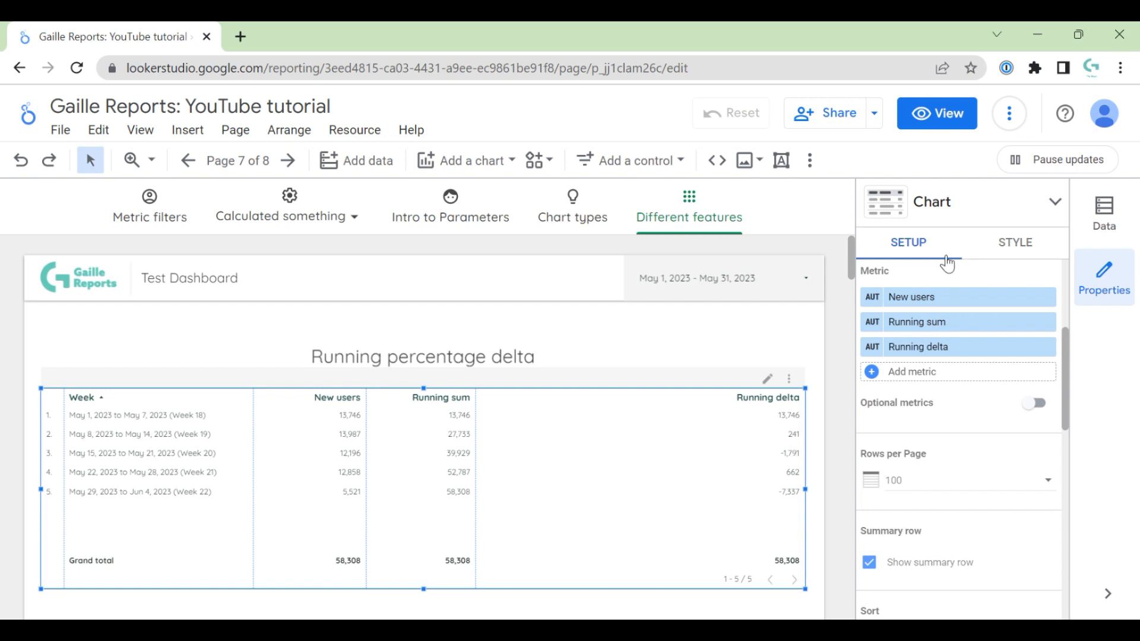
# - Style Column #3 (Running delta) as a heatmap with centered values
pyautogui.click(1014, 242)
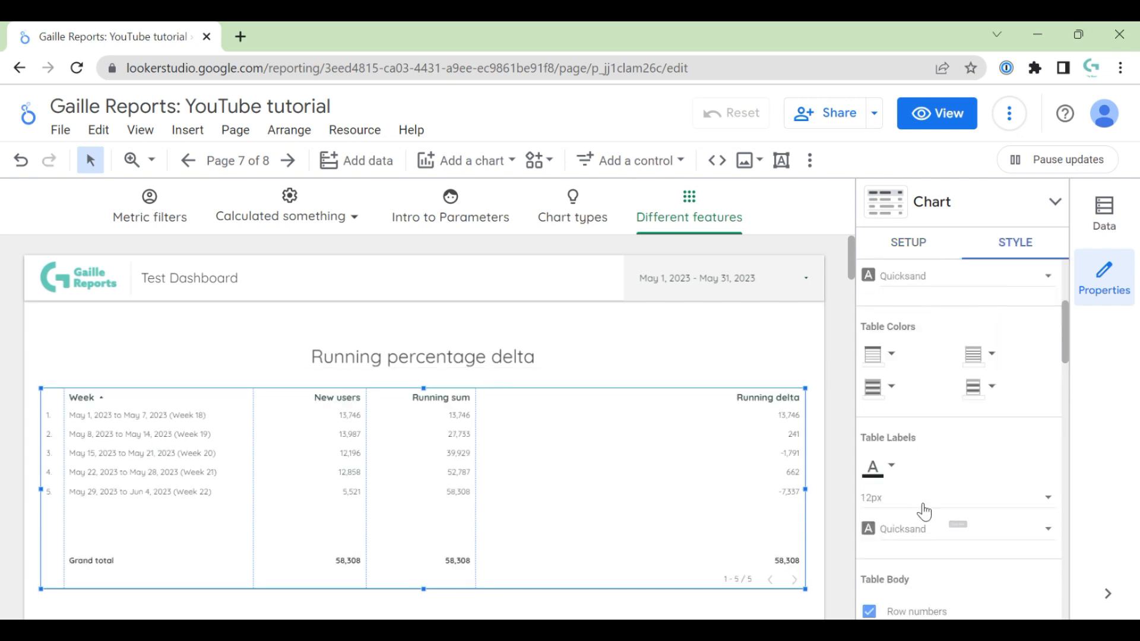
pyautogui.scroll(-3)
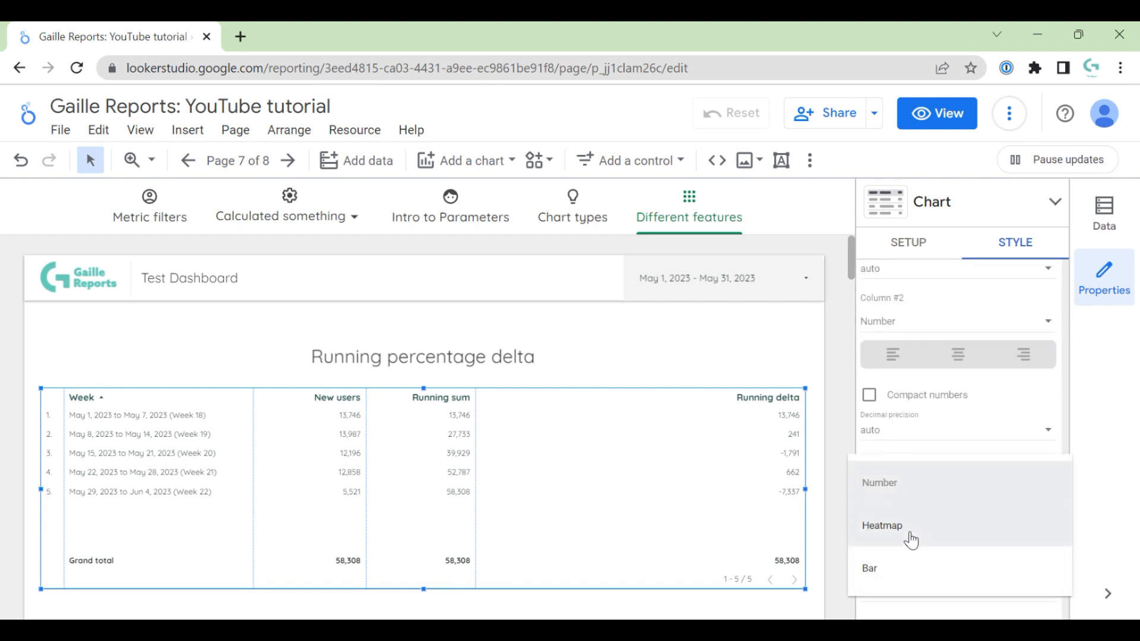
pyautogui.click(882, 524)
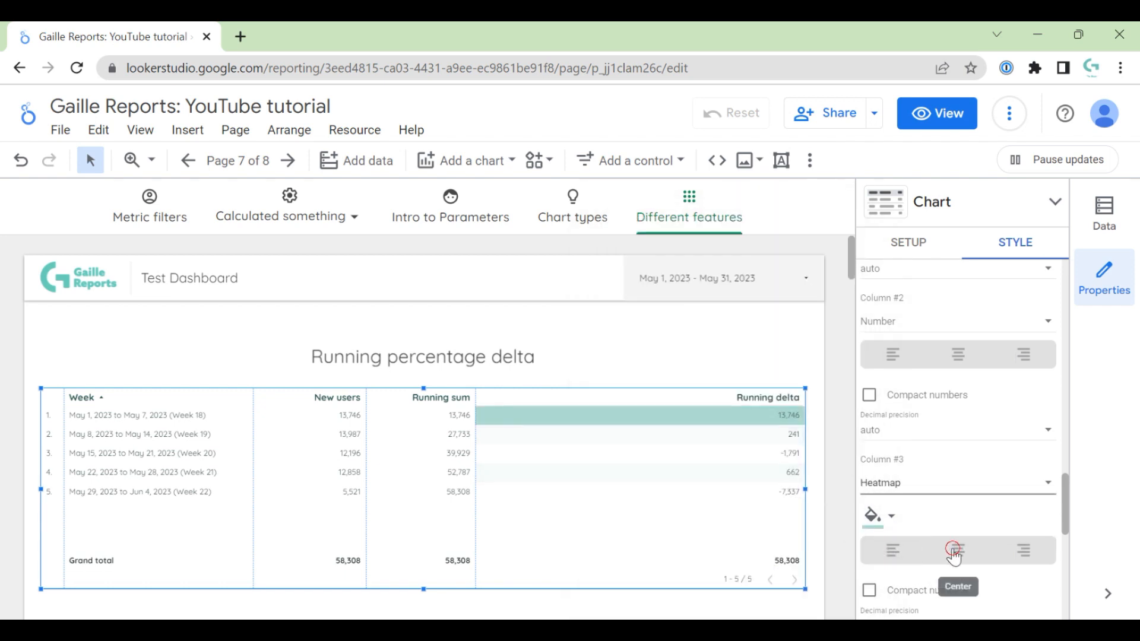
pyautogui.click(957, 550)
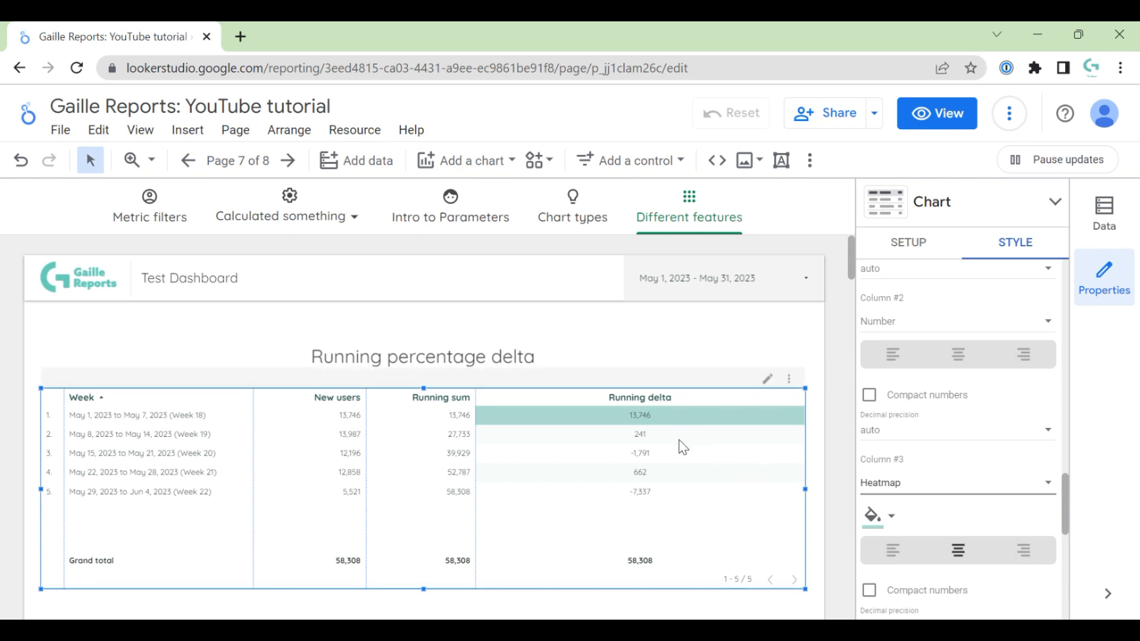
pyautogui.moveTo(666, 487)
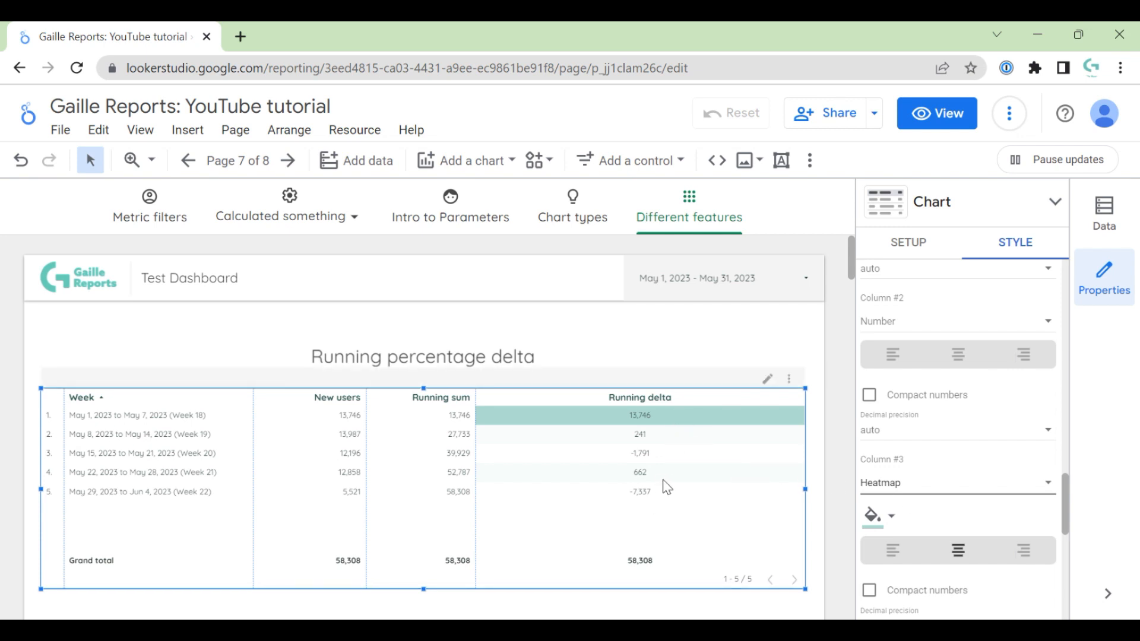
pyautogui.moveTo(761, 501)
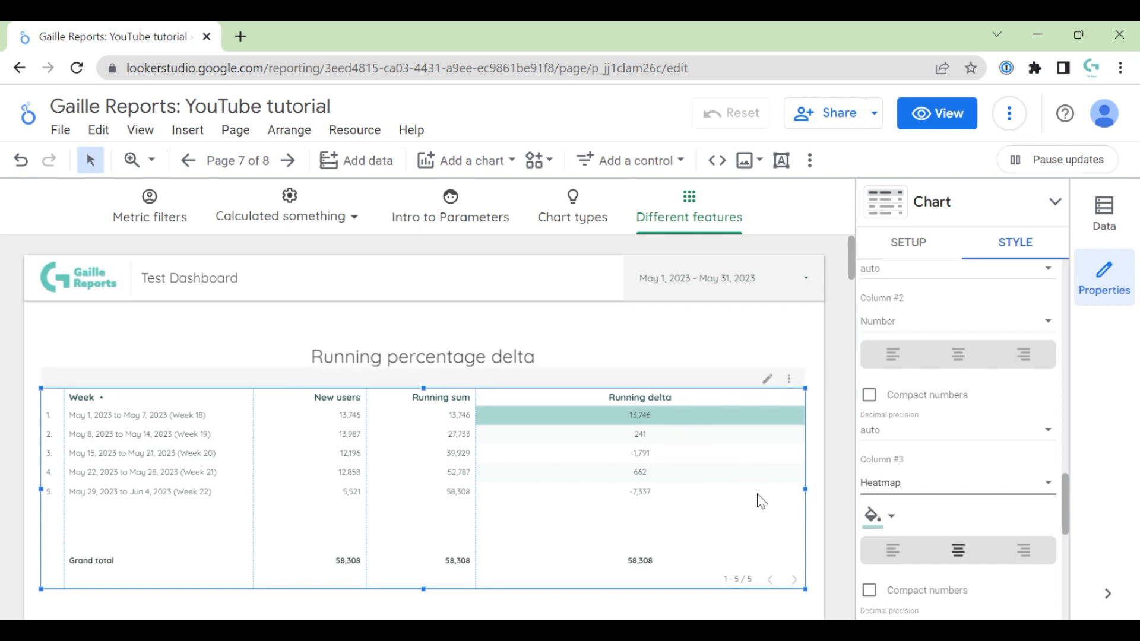
pyautogui.moveTo(766, 484)
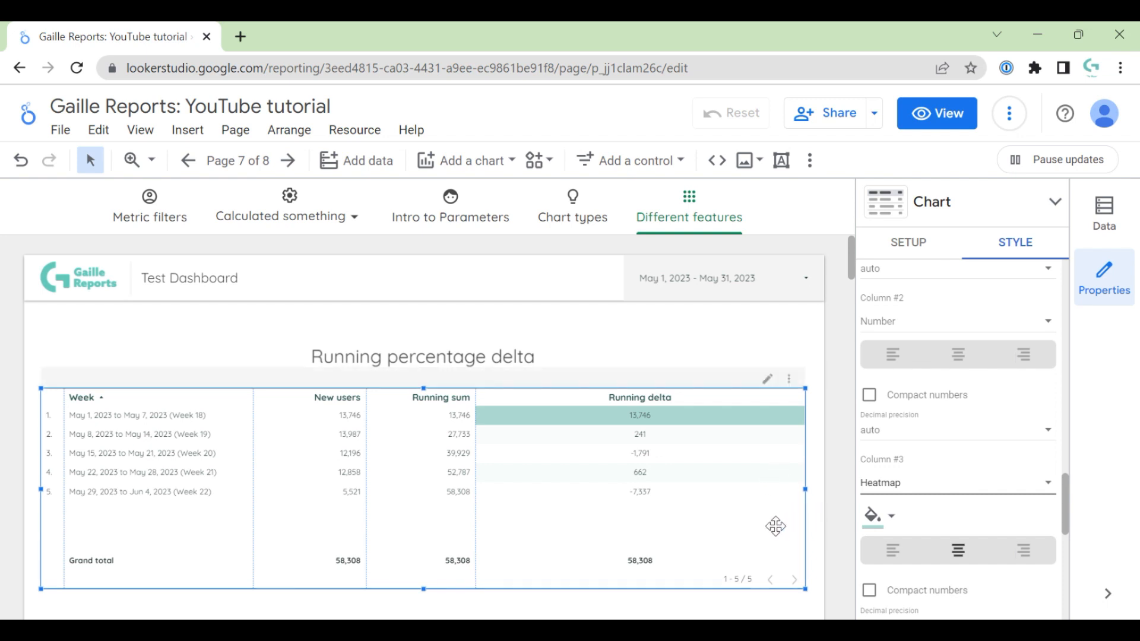
# - Add a fourth New users metric as Percent with Running percentage delta, named Running % delta
pyautogui.click(907, 243)
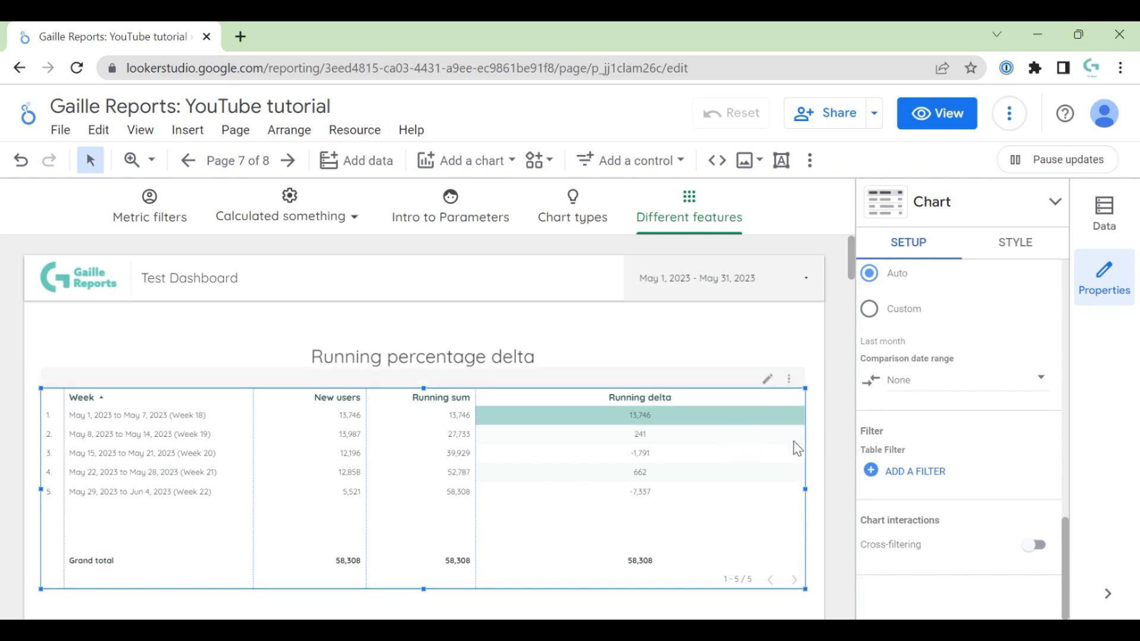
pyautogui.moveTo(705, 457)
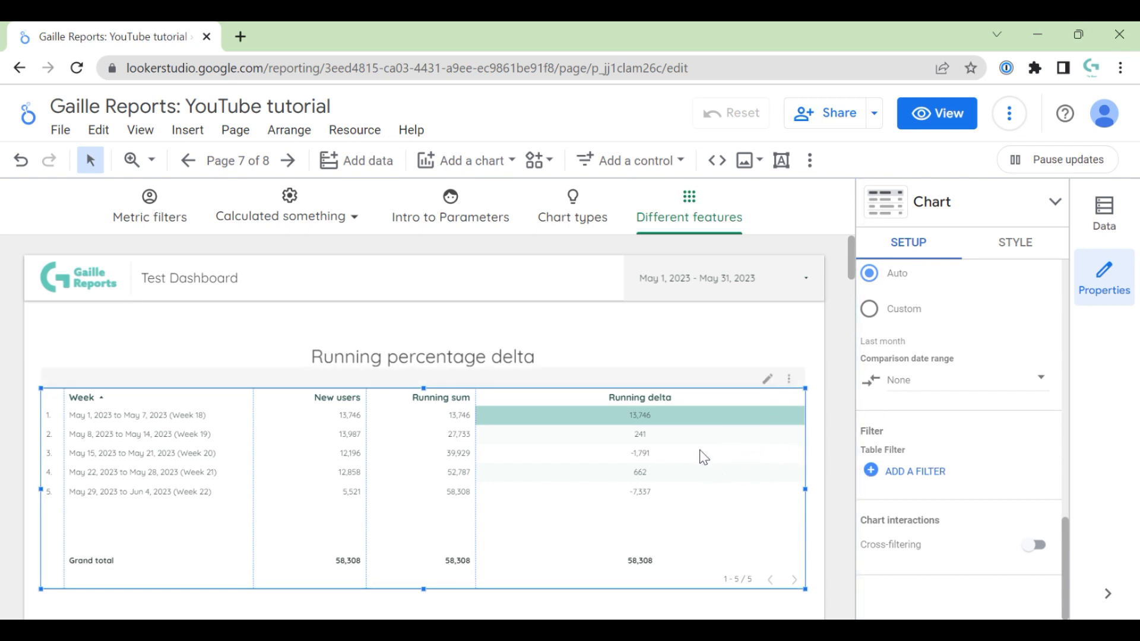
pyautogui.moveTo(720, 449)
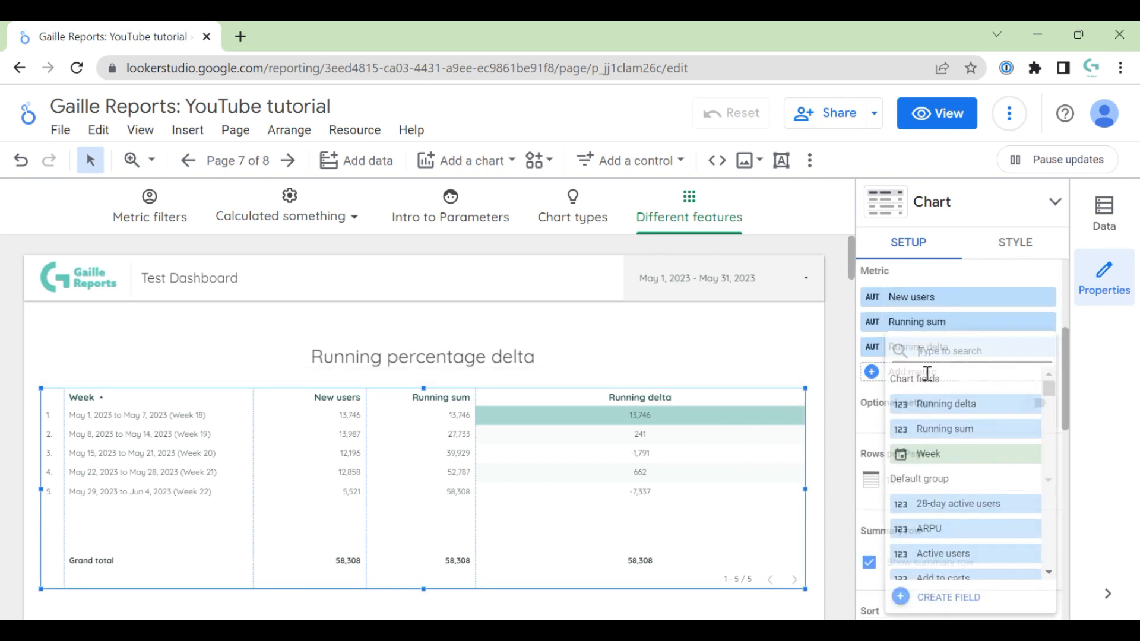
pyautogui.write('new')
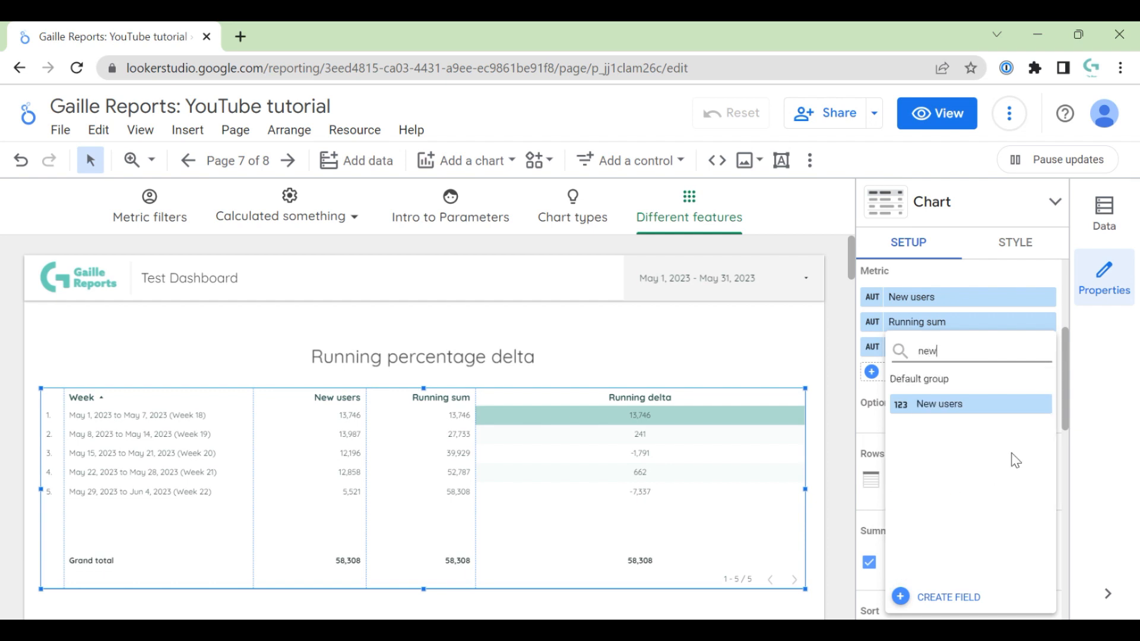
pyautogui.click(938, 404)
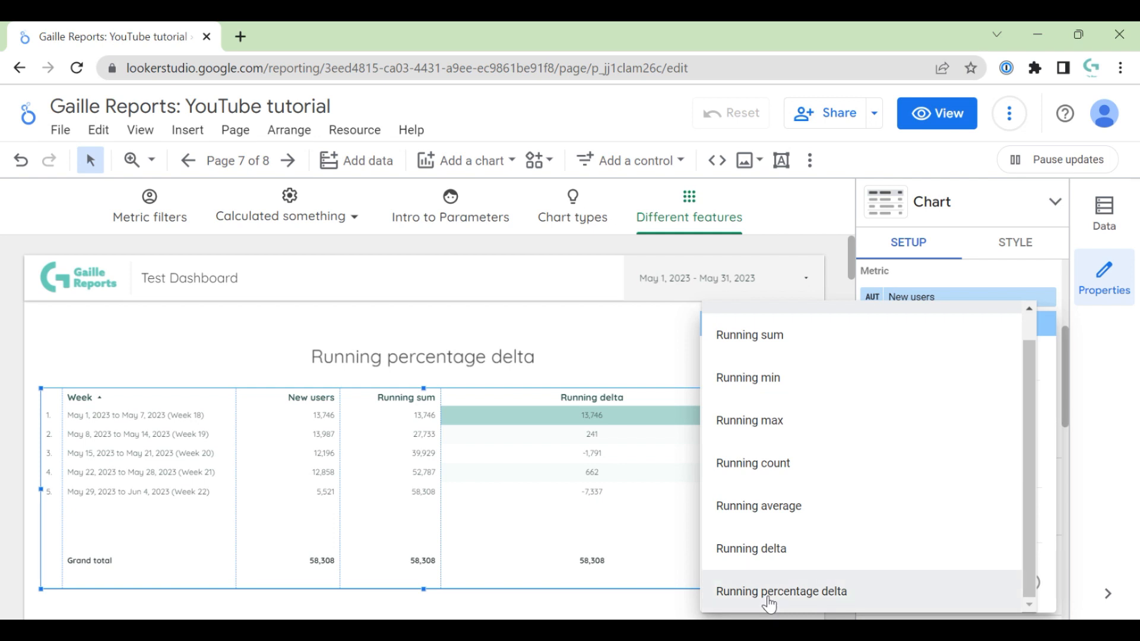
pyautogui.click(781, 591)
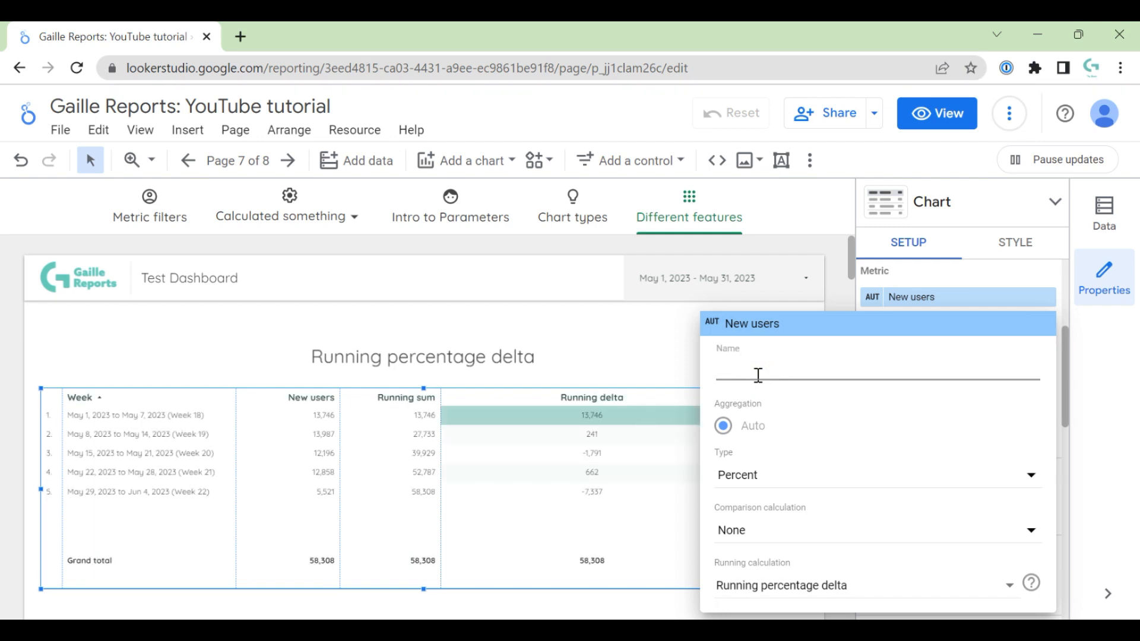
pyautogui.write('Re')
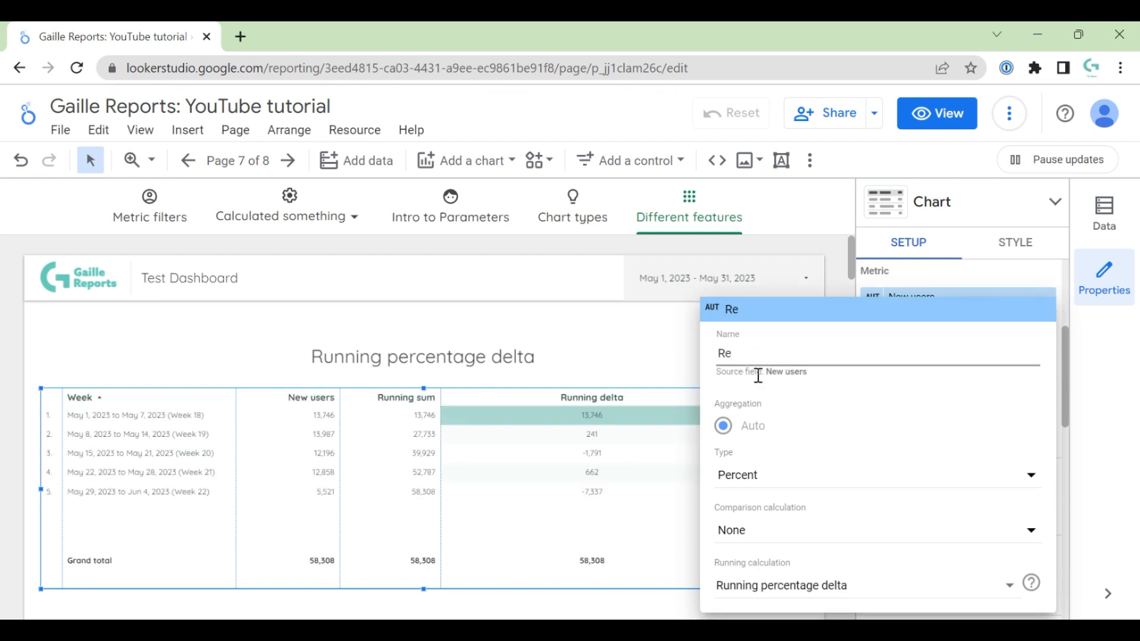
pyautogui.press('Backspace')
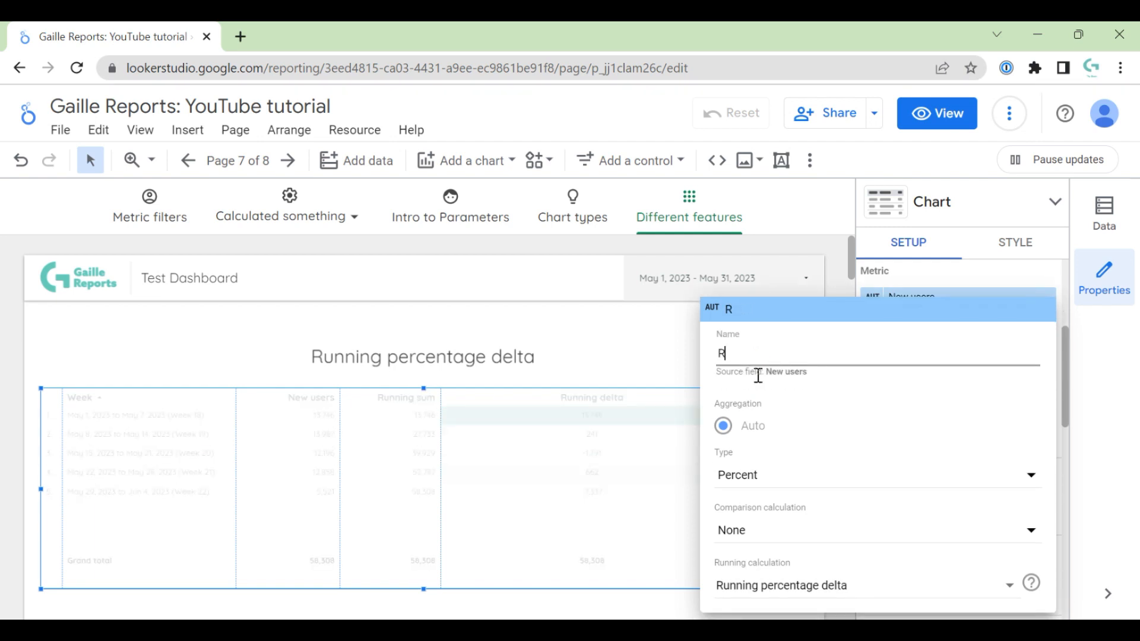
pyautogui.write('unning % delta')
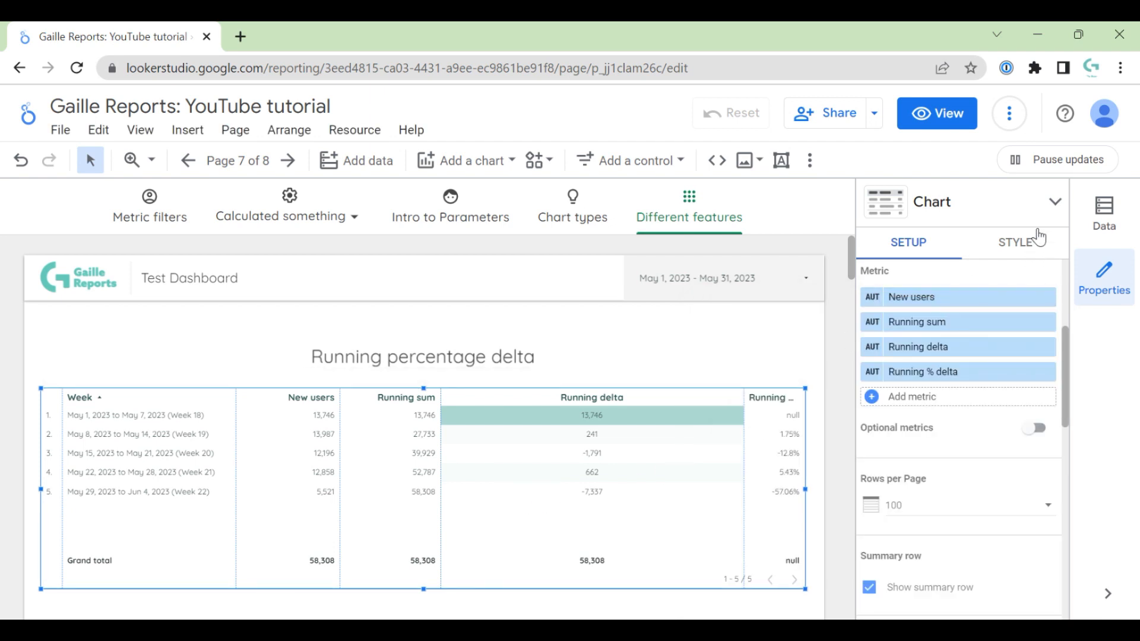
# - Set Missing Data to show "-" and rebalance the delta column widths
pyautogui.click(1014, 242)
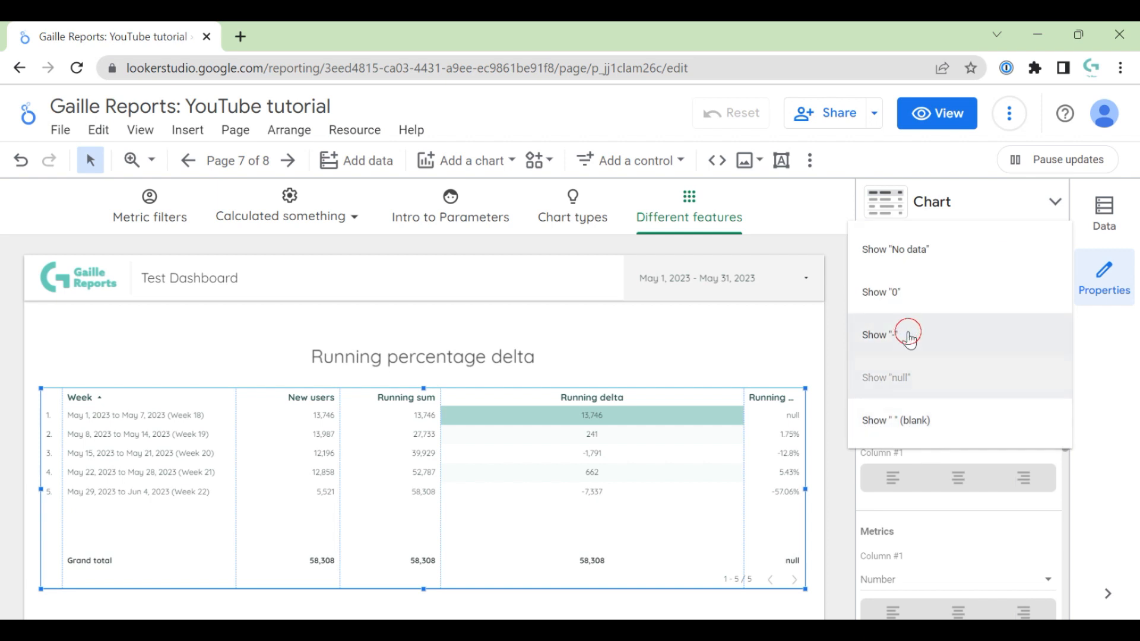
pyautogui.click(908, 335)
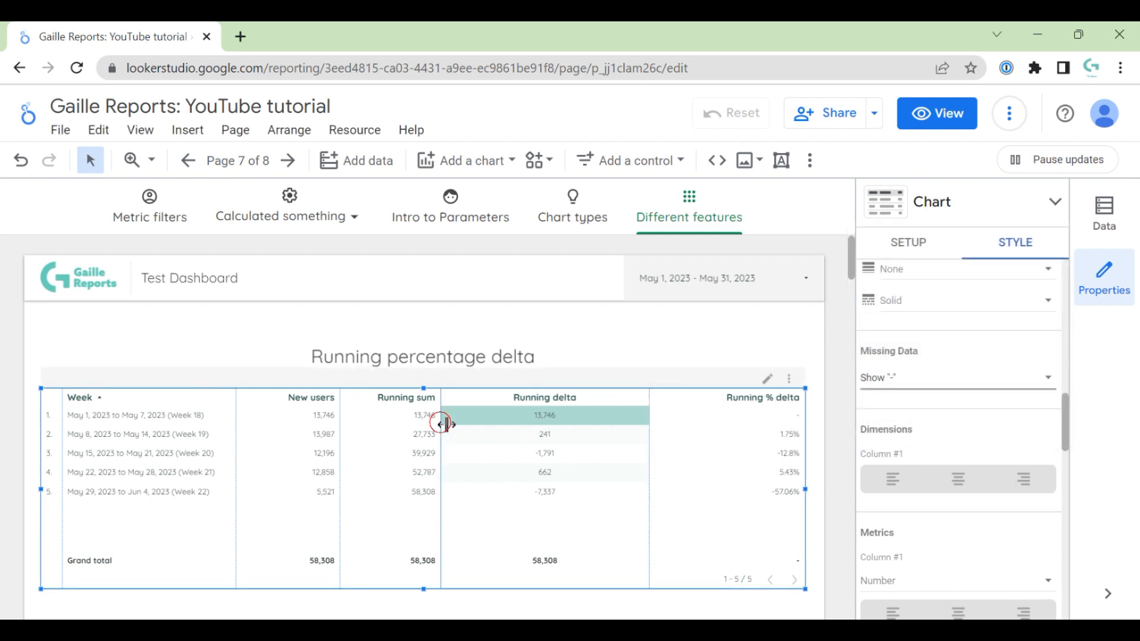
pyautogui.click(907, 243)
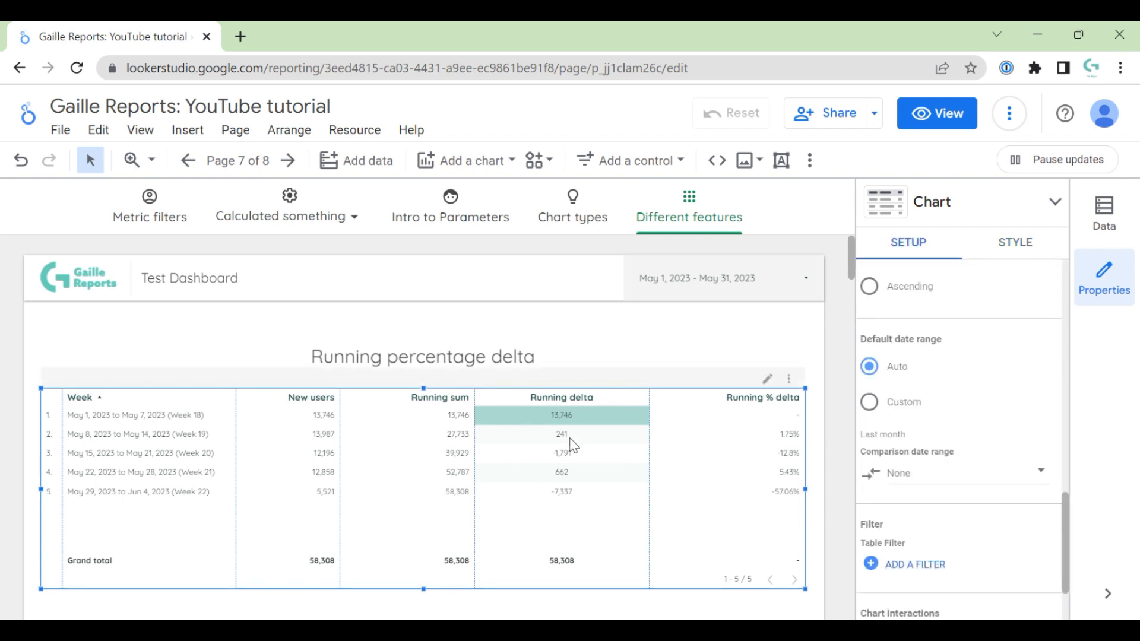
pyautogui.moveTo(763, 443)
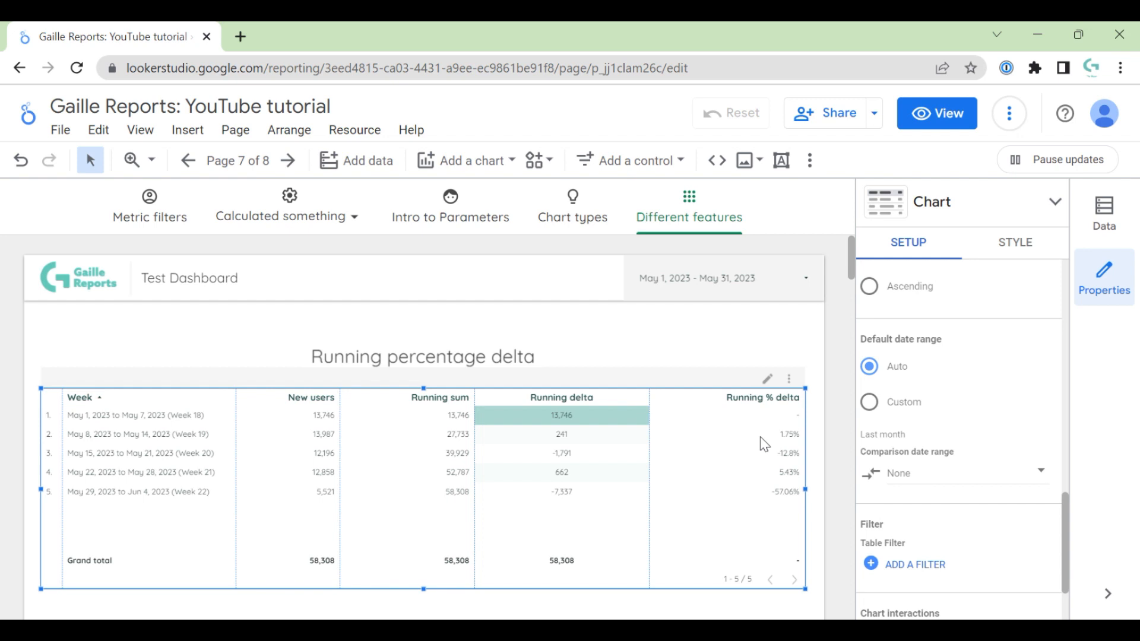
pyautogui.moveTo(672, 322)
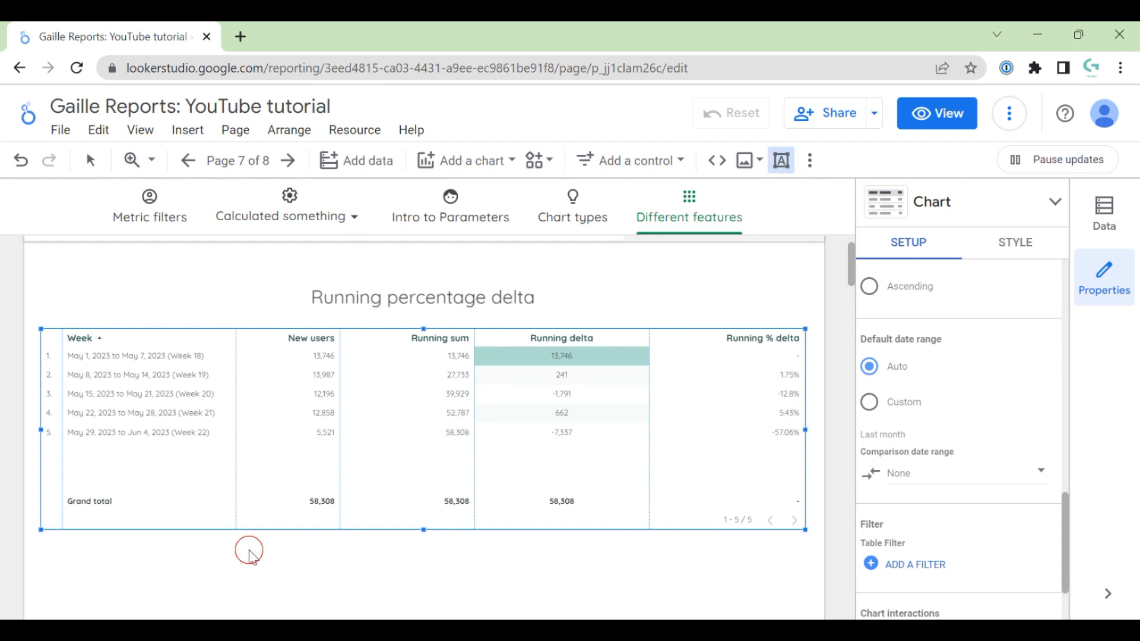
# - Add a 16px centered text box below the table reading (13987 - 13746) / 13746 = 1,75%
pyautogui.moveTo(247, 546); pyautogui.dragTo(517, 585)
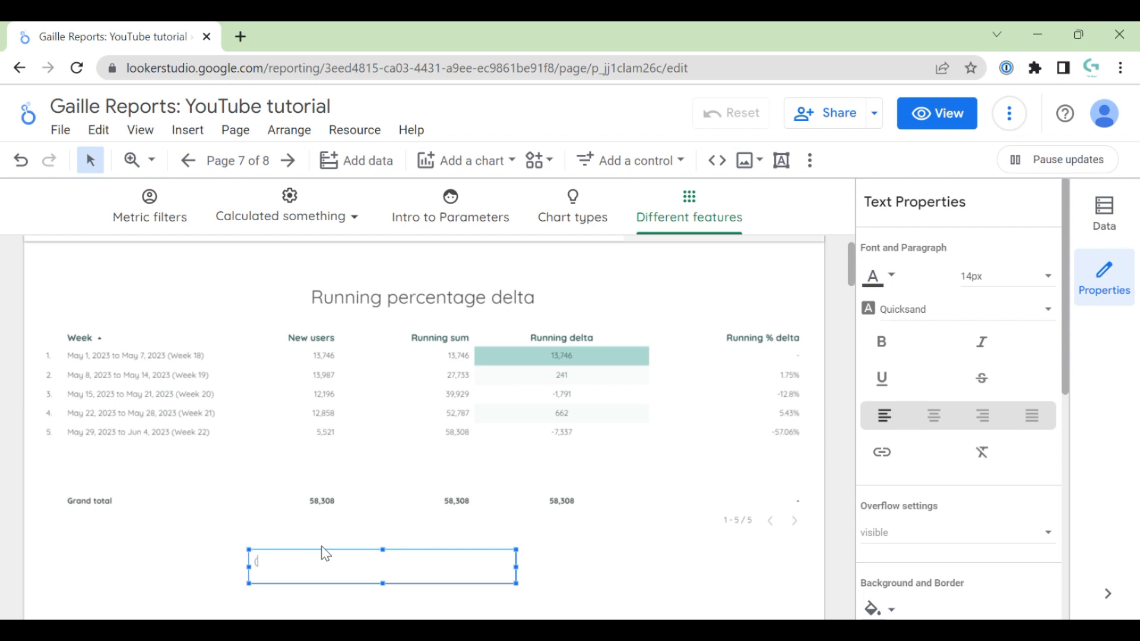
pyautogui.write('(')
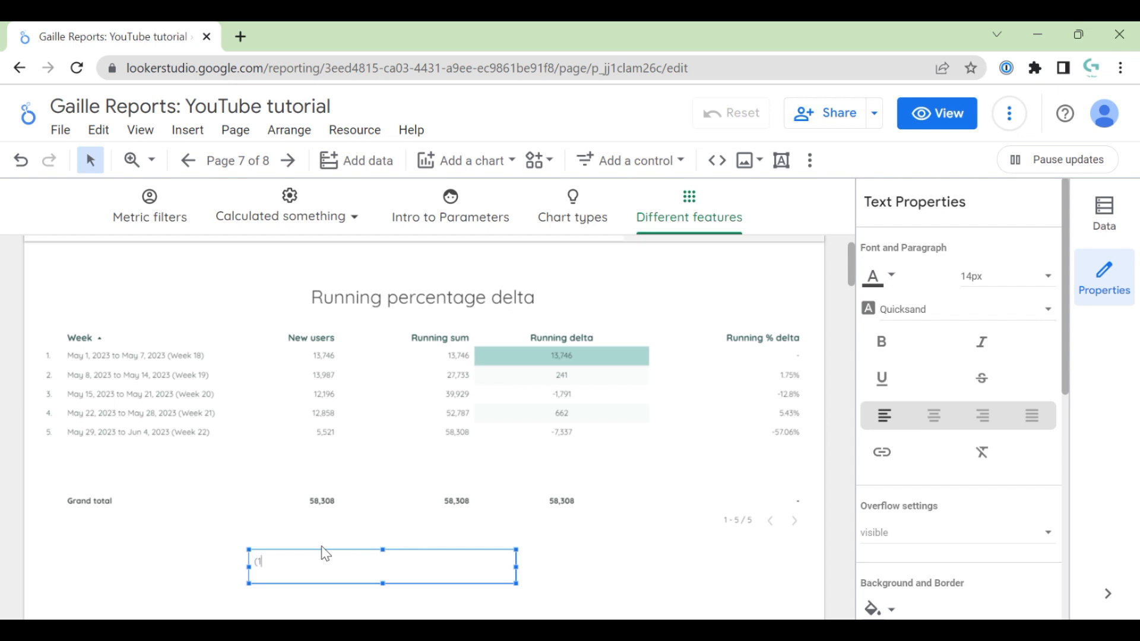
pyautogui.write('13987')
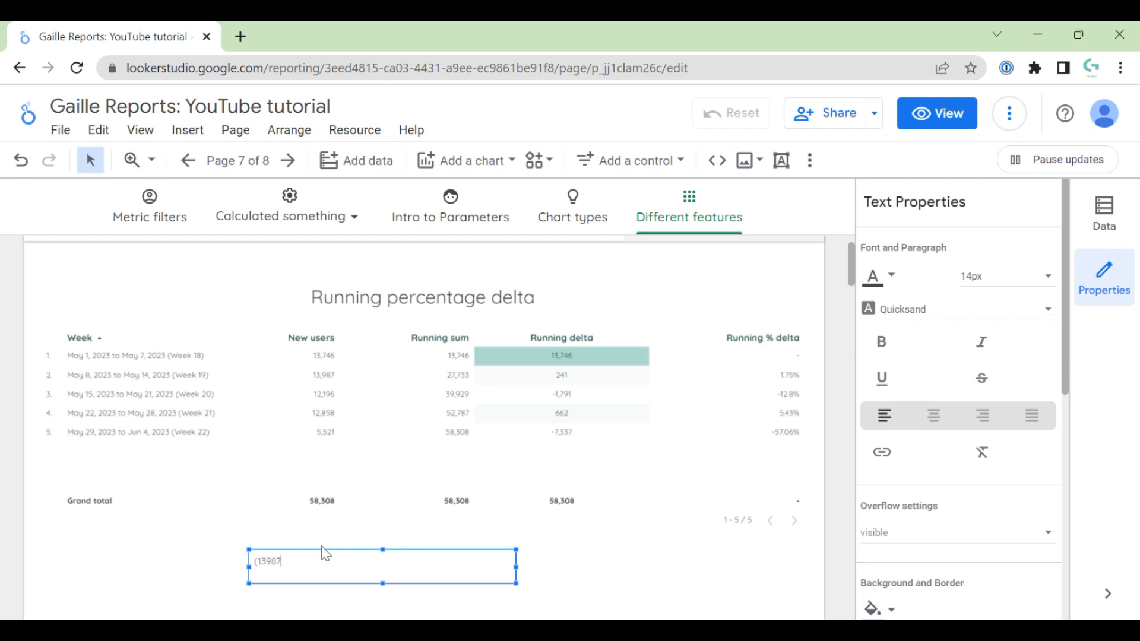
pyautogui.write('- 1')
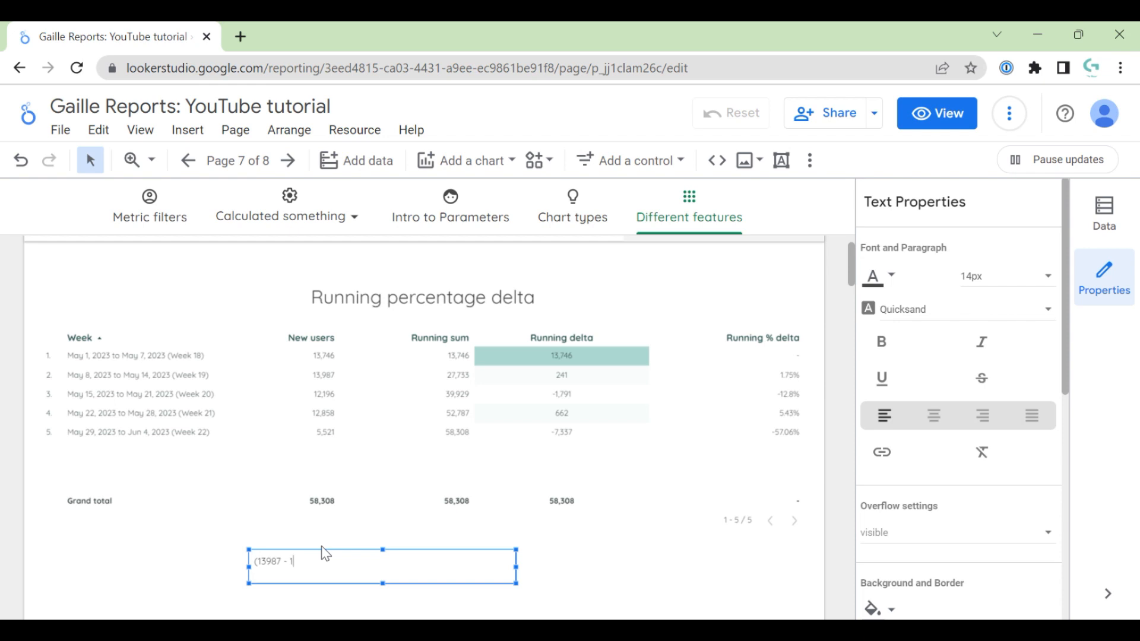
pyautogui.write('3746)')
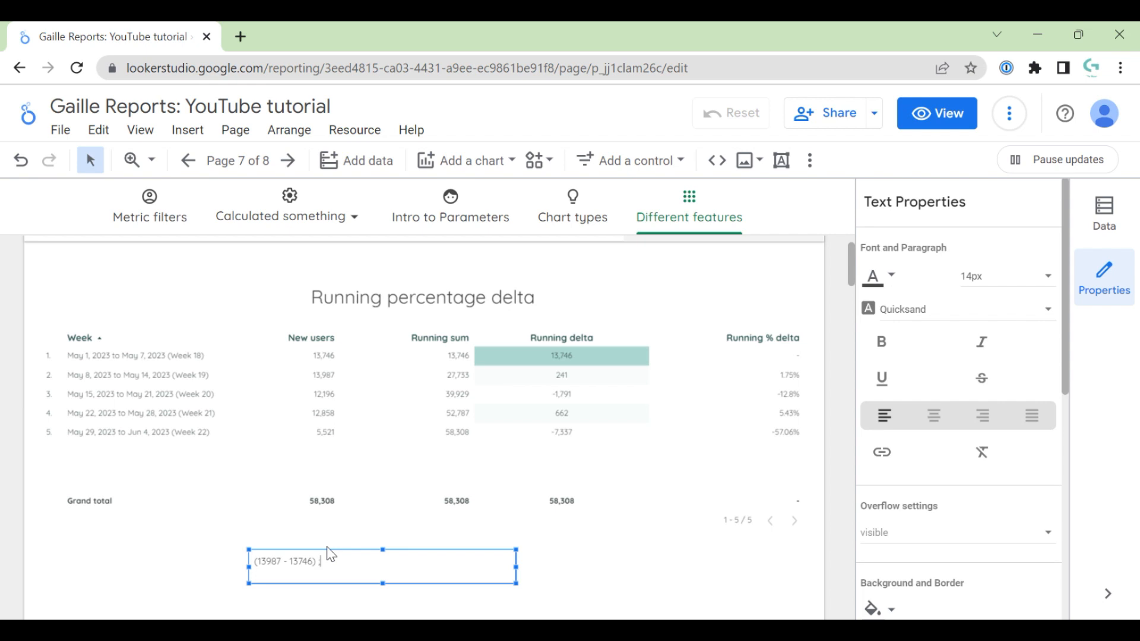
pyautogui.write('/ 13')
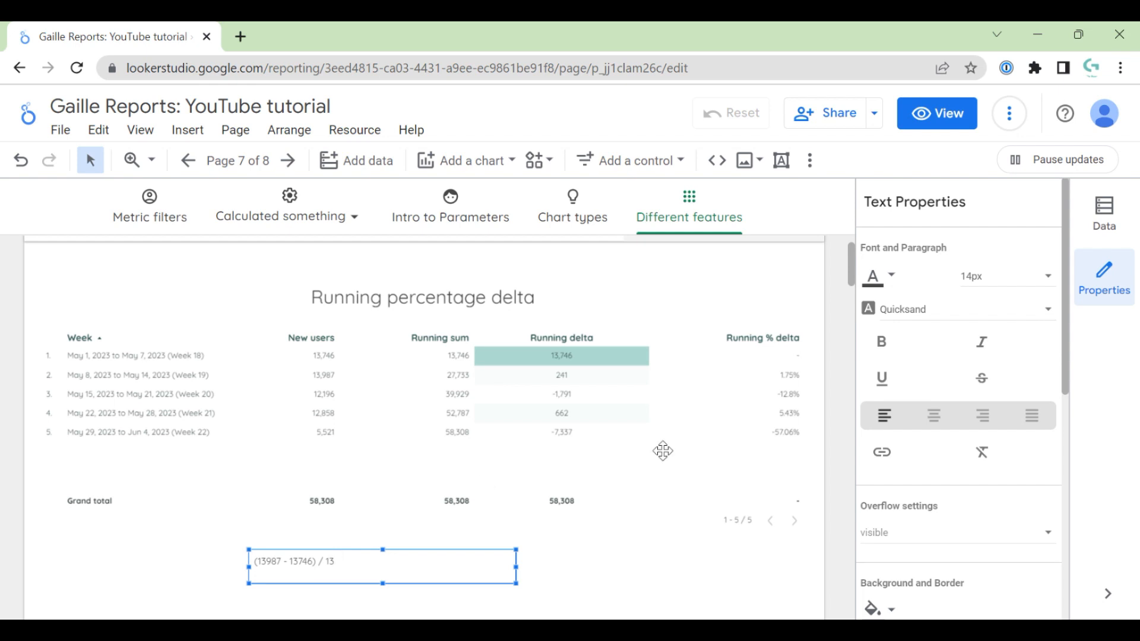
pyautogui.write('74')
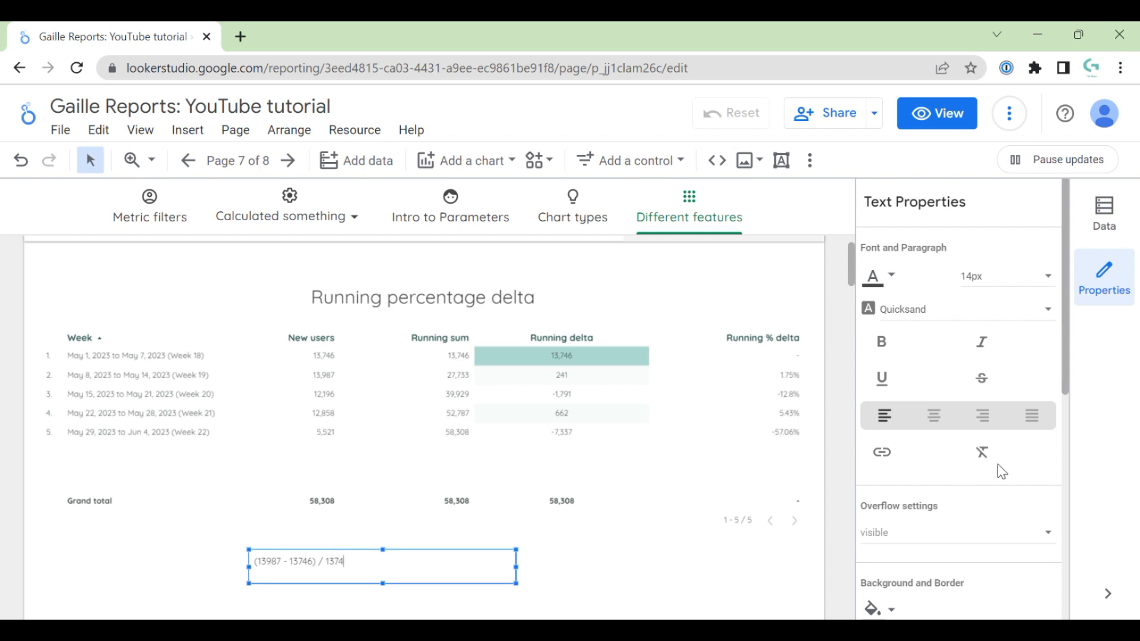
pyautogui.write('6 = 1')
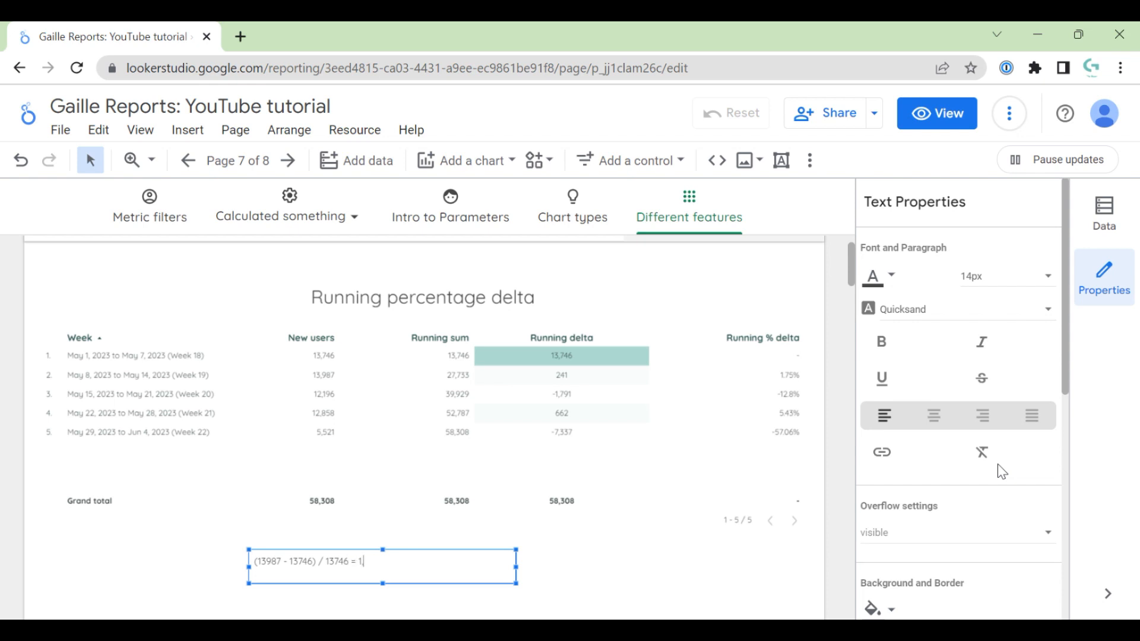
pyautogui.write('75')
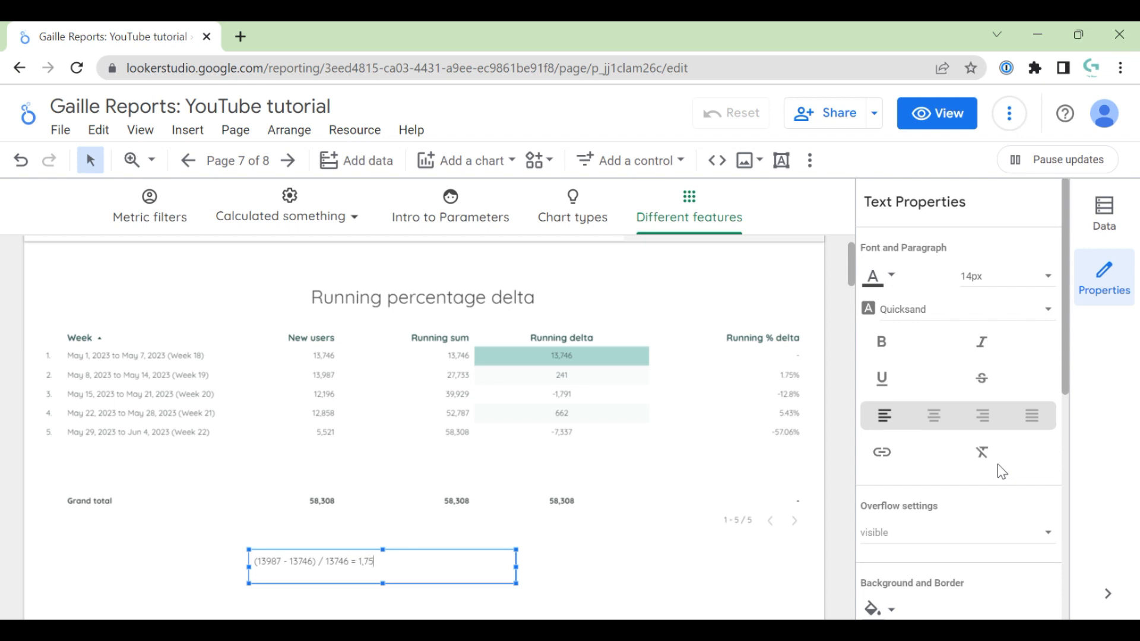
pyautogui.write('%')
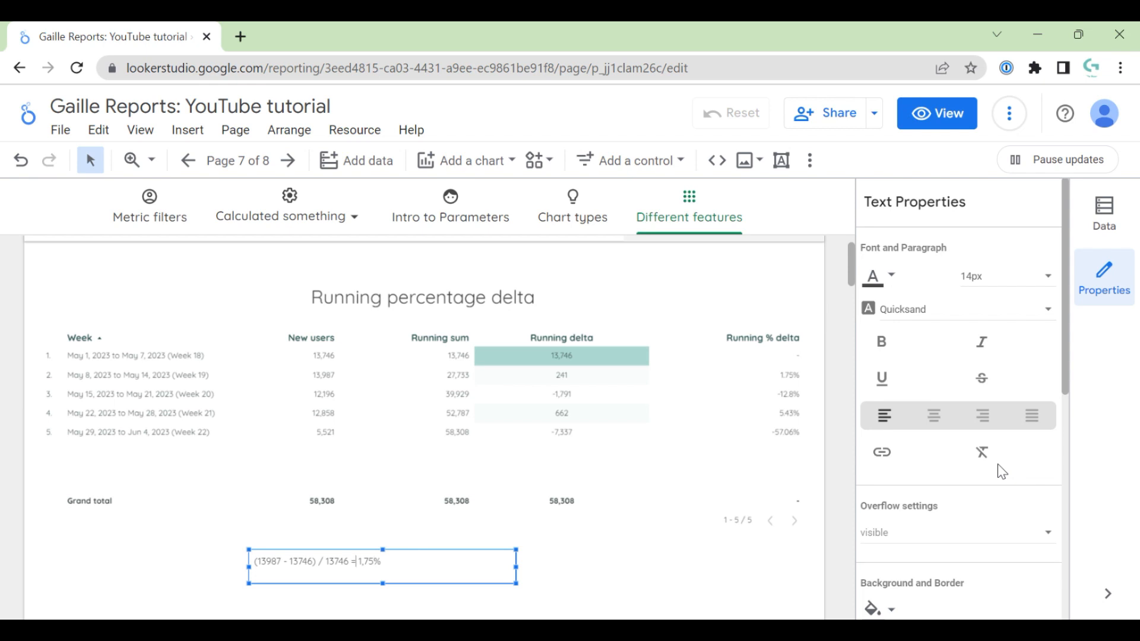
pyautogui.moveTo(377, 599)
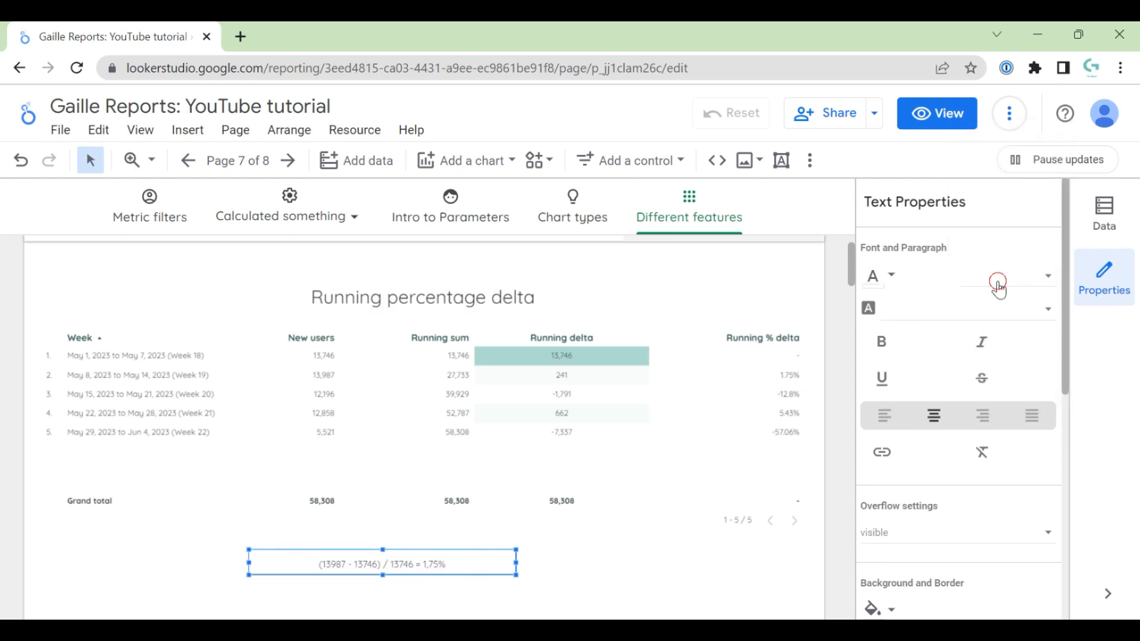
pyautogui.click(997, 276)
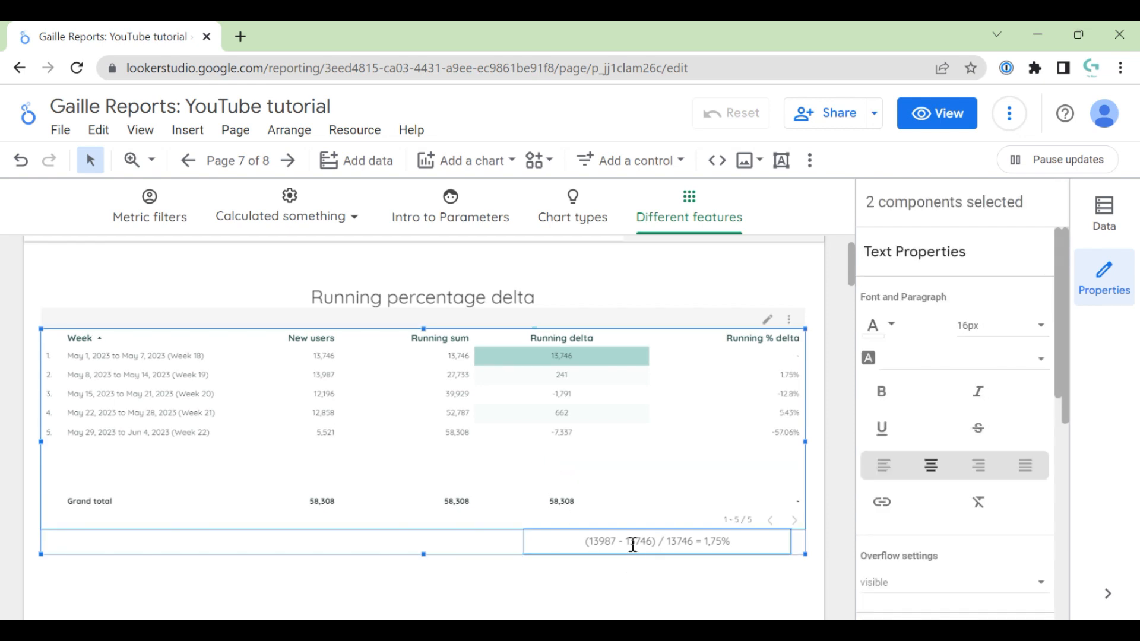
pyautogui.rightClick(654, 541)
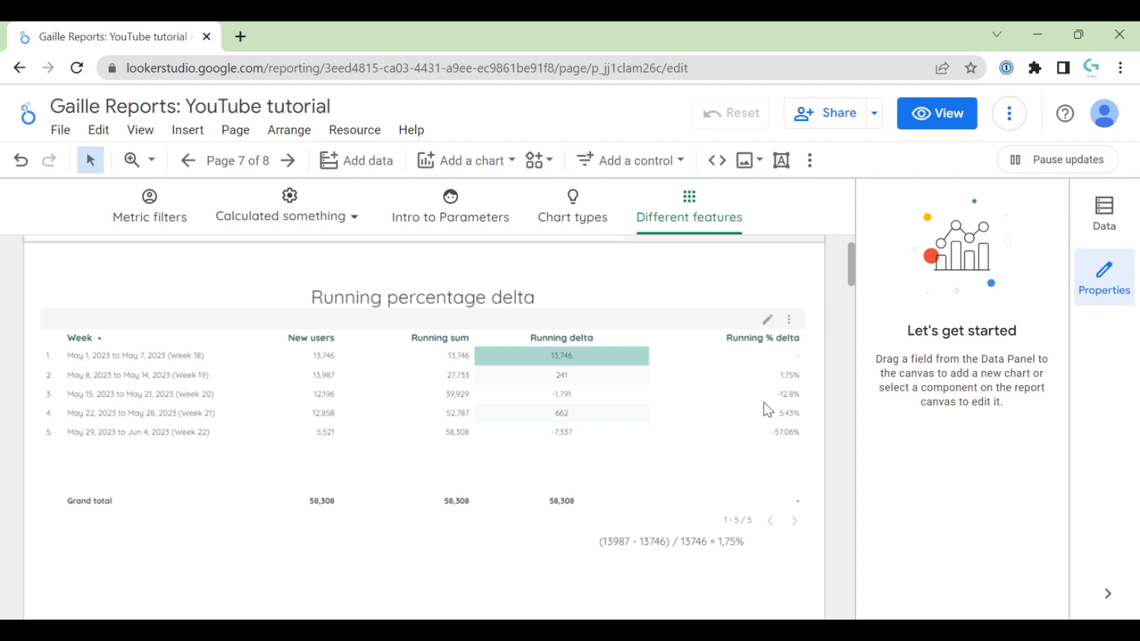
pyautogui.moveTo(778, 444)
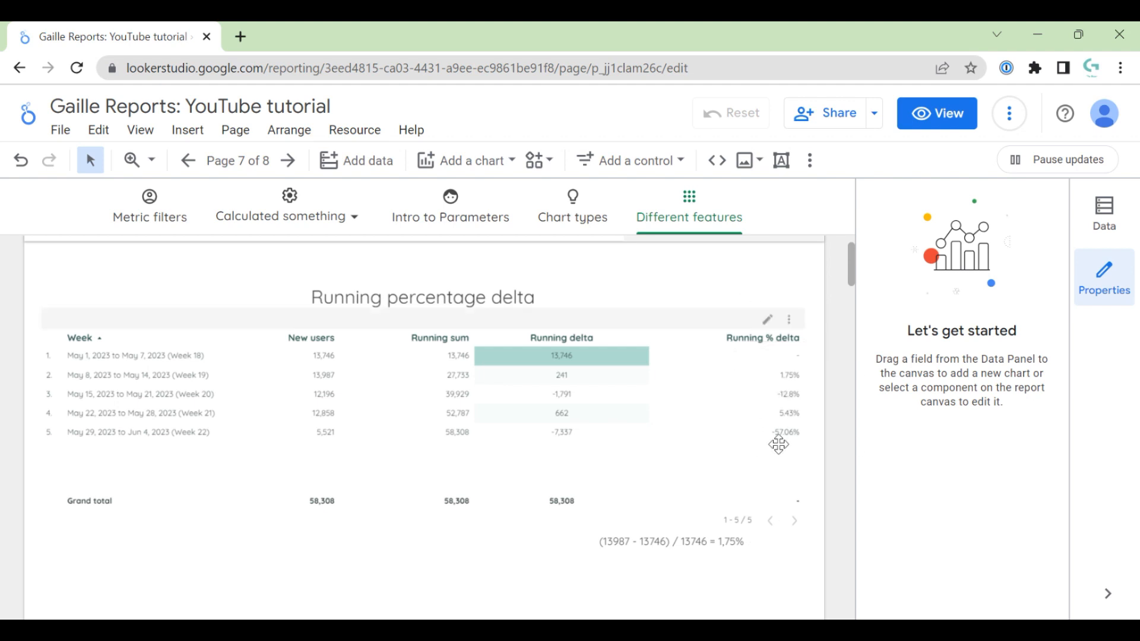
pyautogui.moveTo(746, 393)
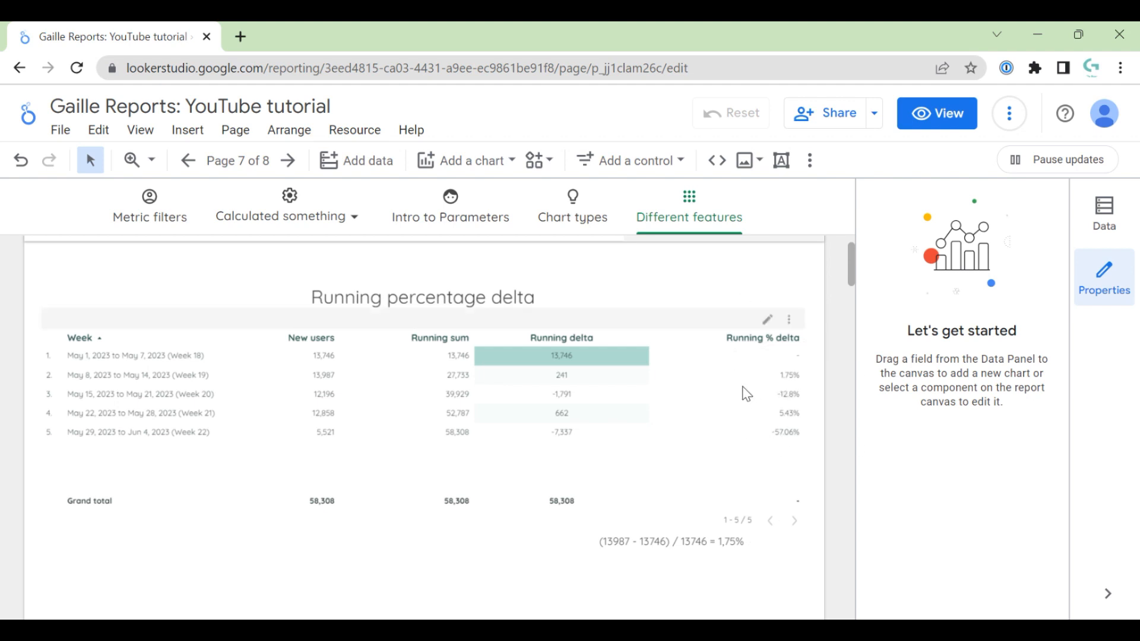
pyautogui.moveTo(737, 375)
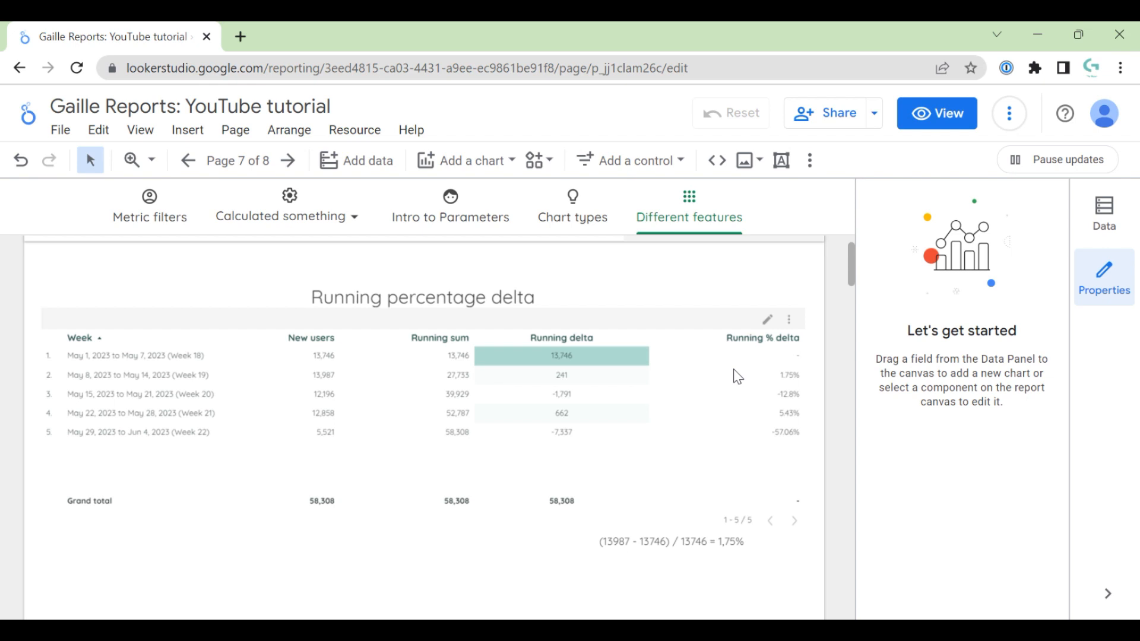
pyautogui.moveTo(759, 393)
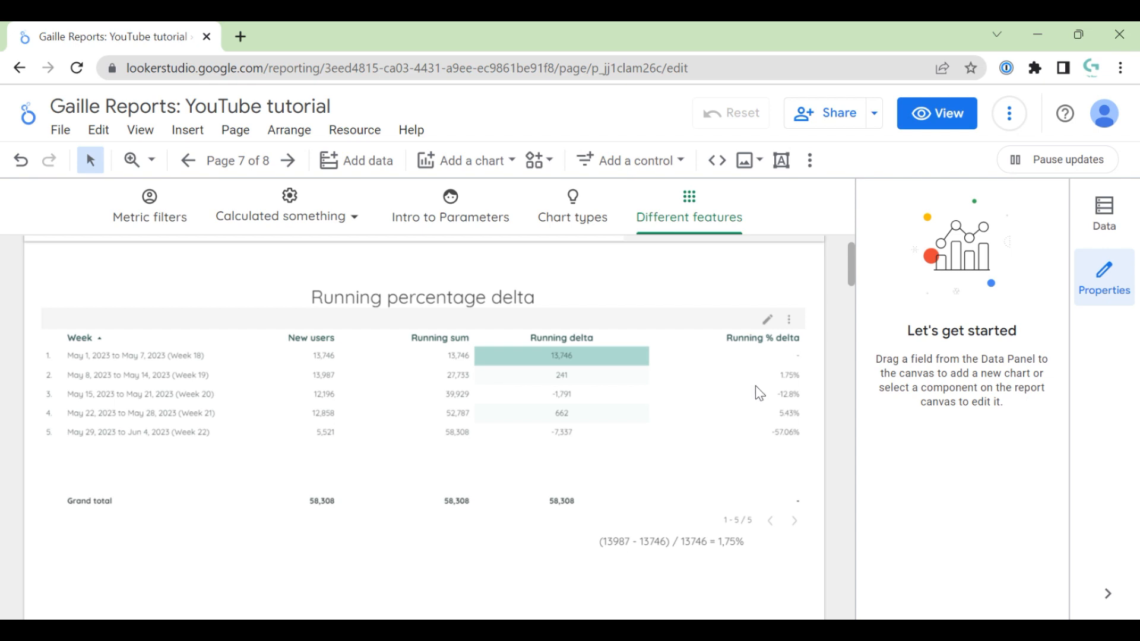
pyautogui.moveTo(809, 421)
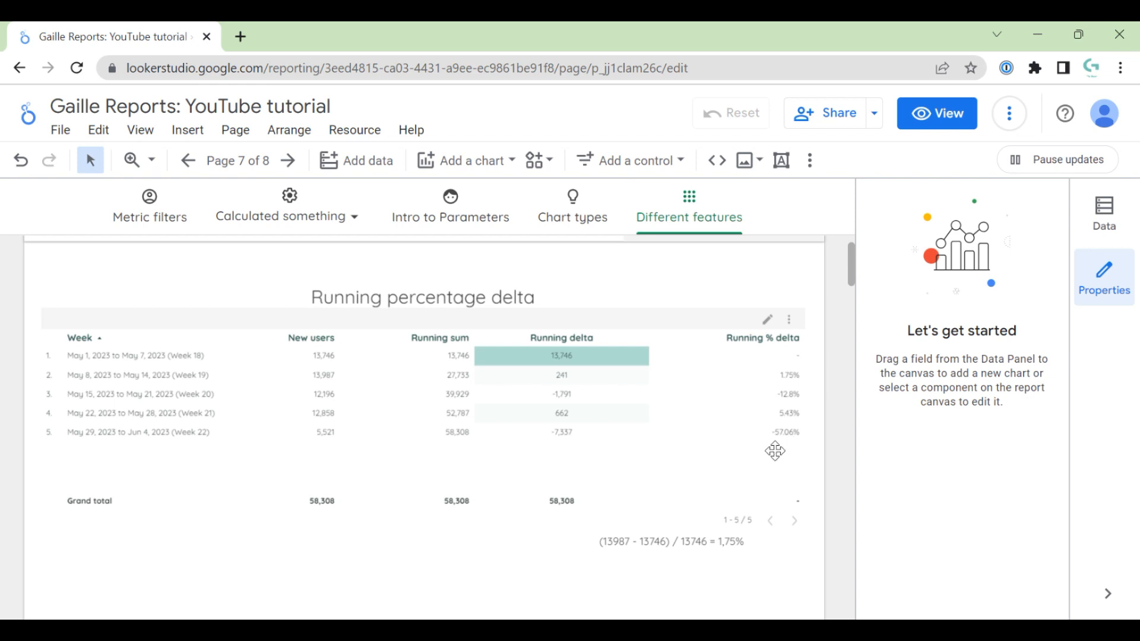
pyautogui.moveTo(619, 467)
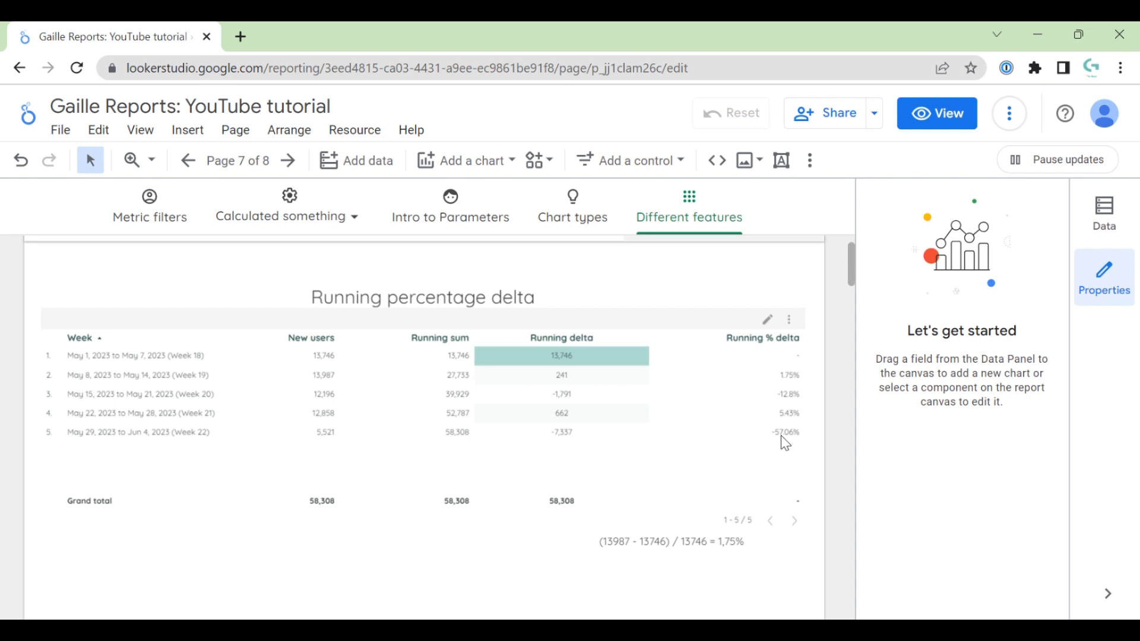
pyautogui.moveTo(788, 443)
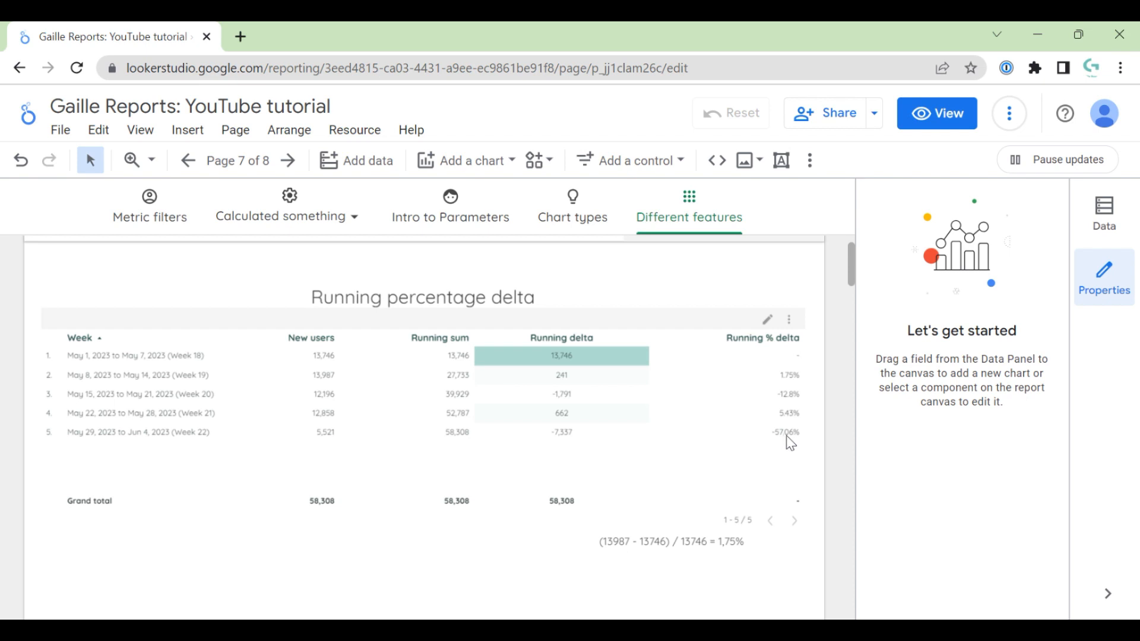
pyautogui.moveTo(164, 436)
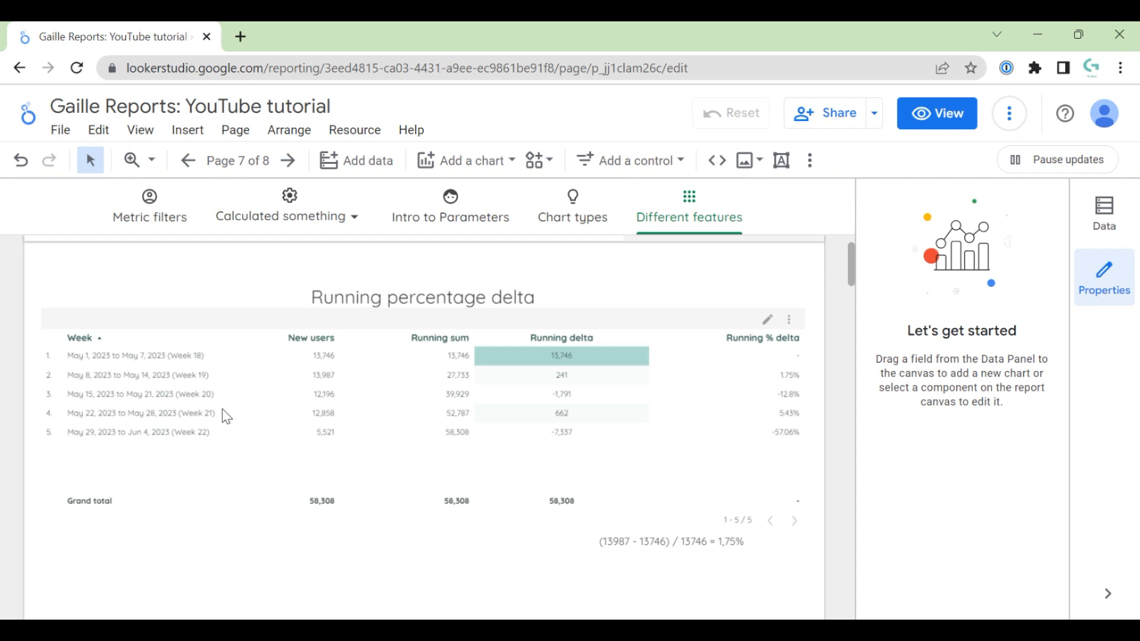
pyautogui.moveTo(245, 388)
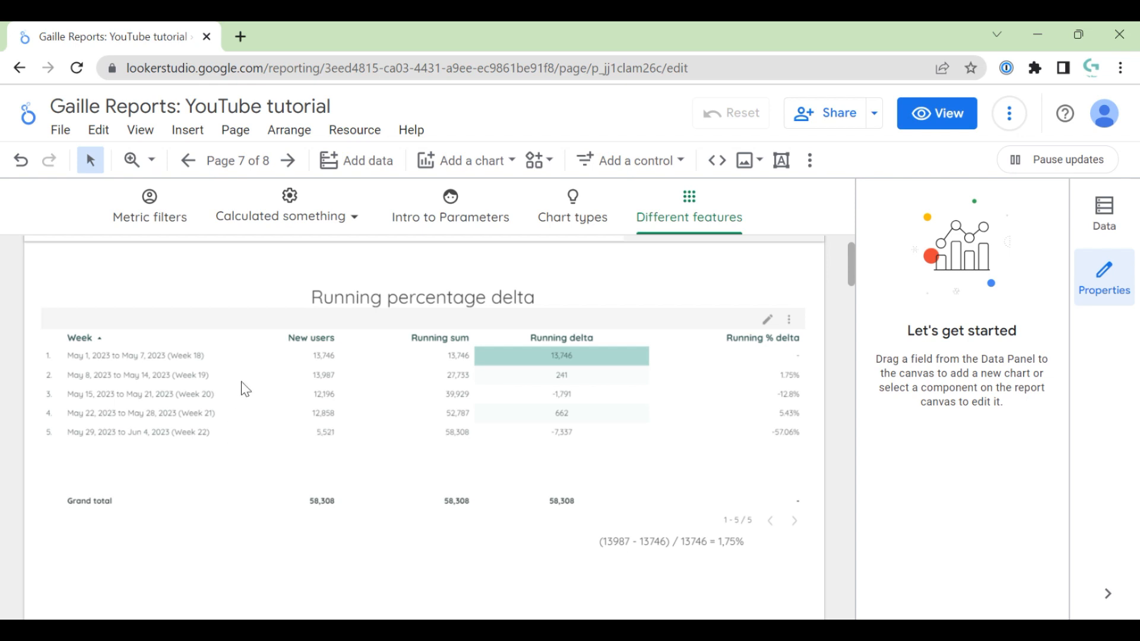